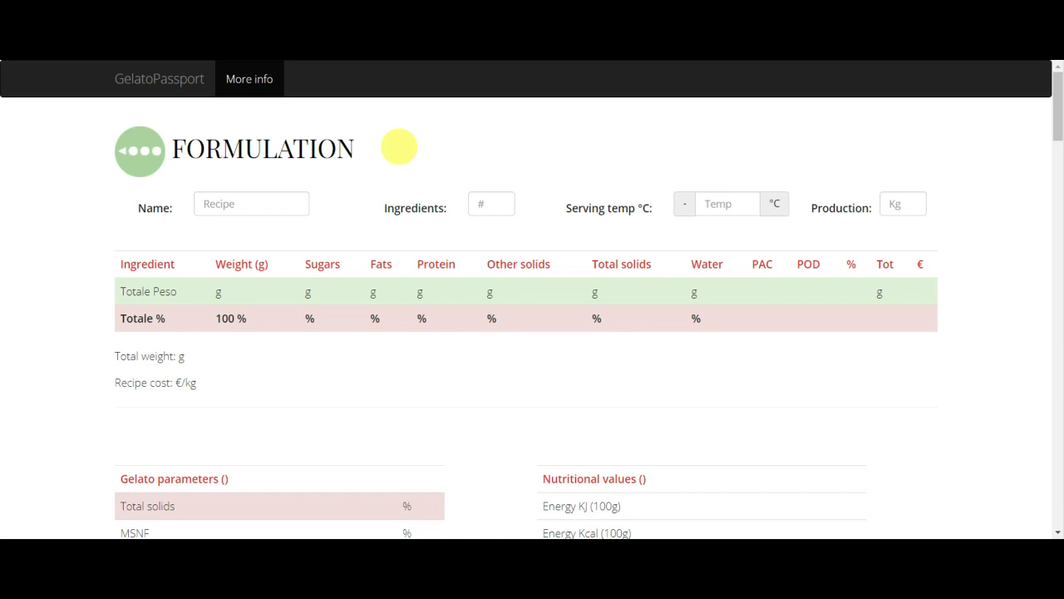
pyautogui.moveTo(384, 156)
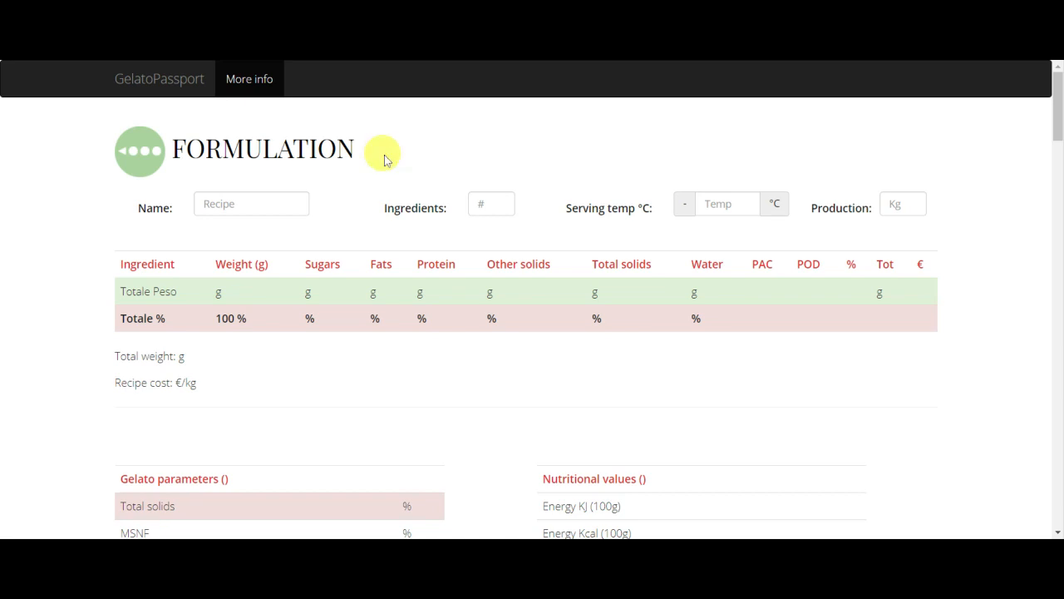
# - Name the recipe 'Cream' and set it to three ingredient rows
pyautogui.click(252, 204)
pyautogui.write('Cream')
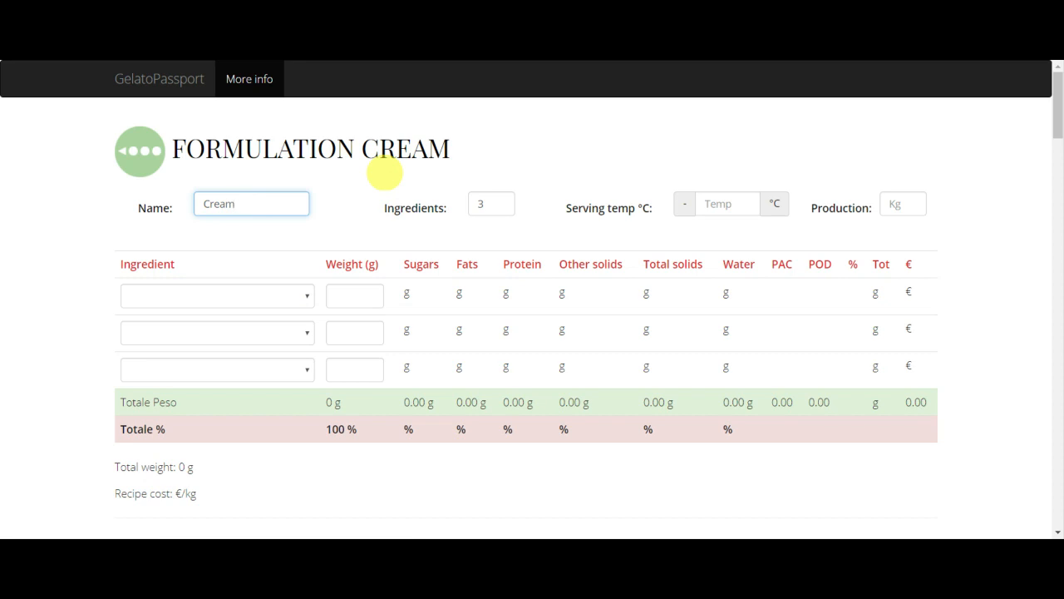
pyautogui.moveTo(353, 333)
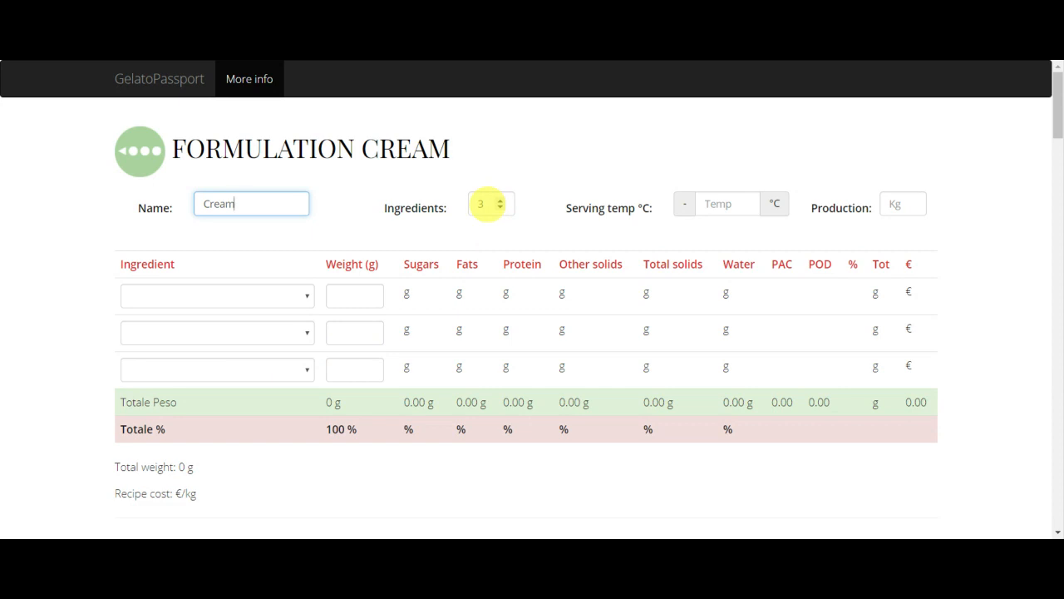
pyautogui.moveTo(530, 207)
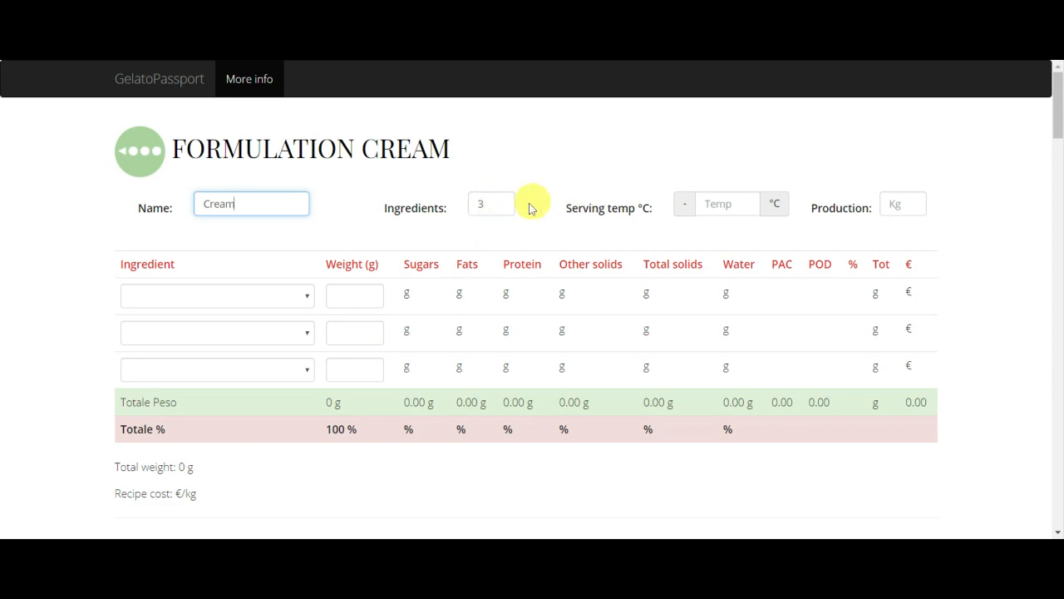
# - Set the ingredient count spinner to 6 and scroll down to the rows
pyautogui.click(491, 204)
pyautogui.write('10')
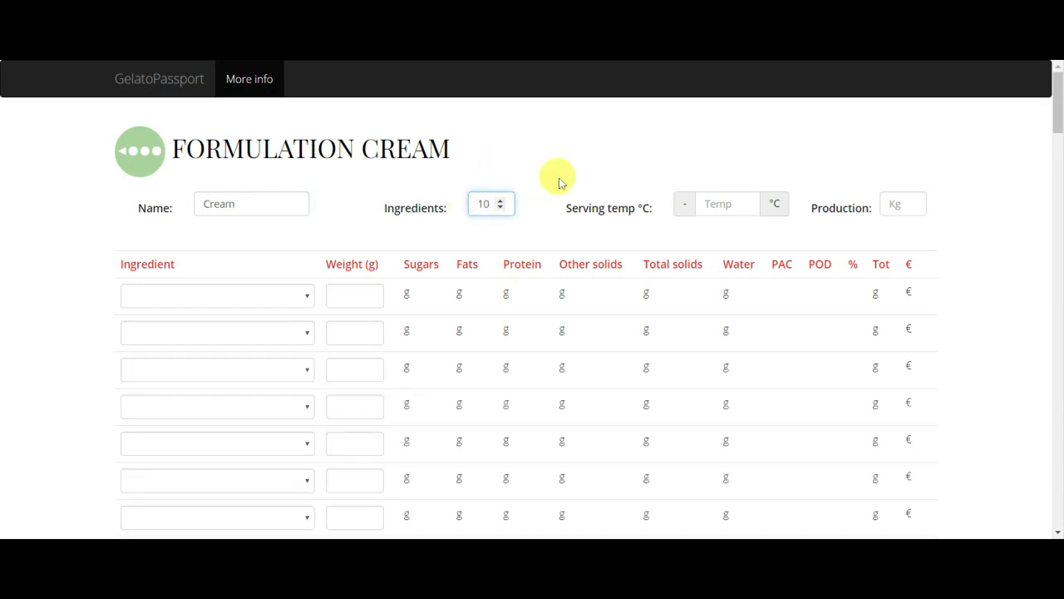
pyautogui.click(501, 208)
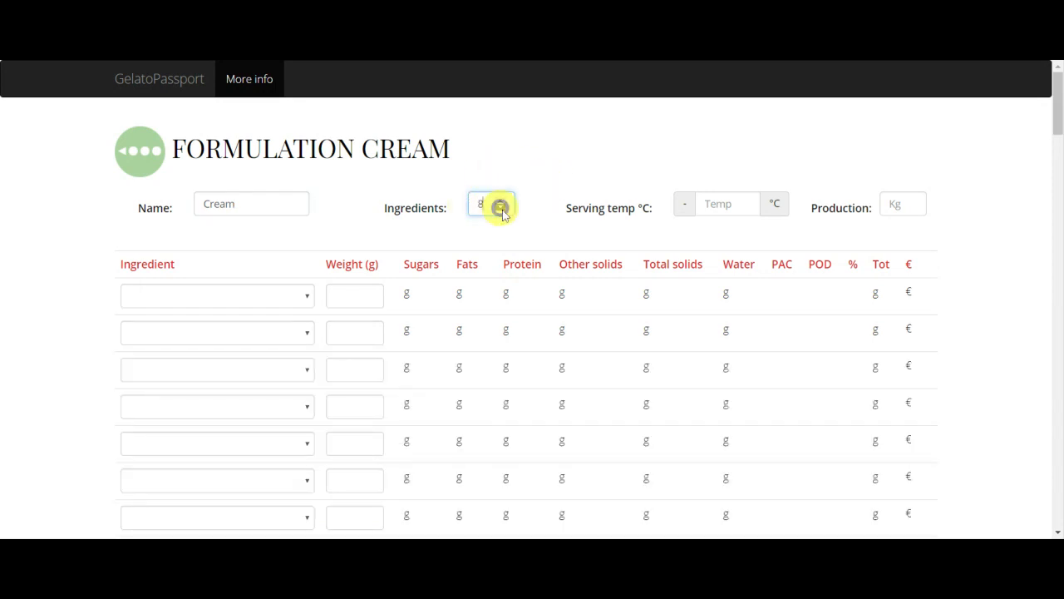
pyautogui.click(501, 209)
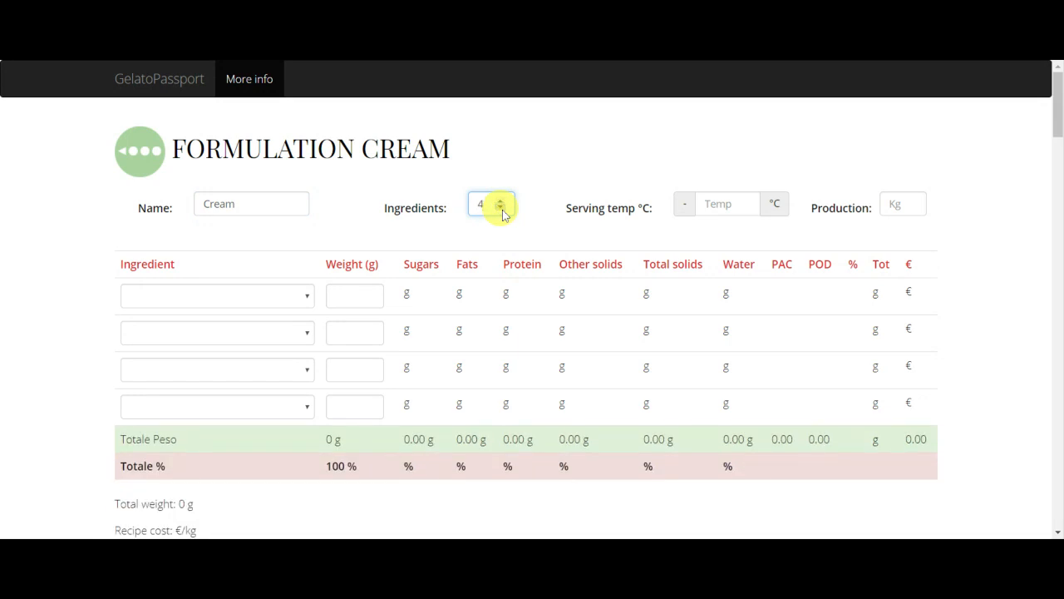
pyautogui.moveTo(514, 183)
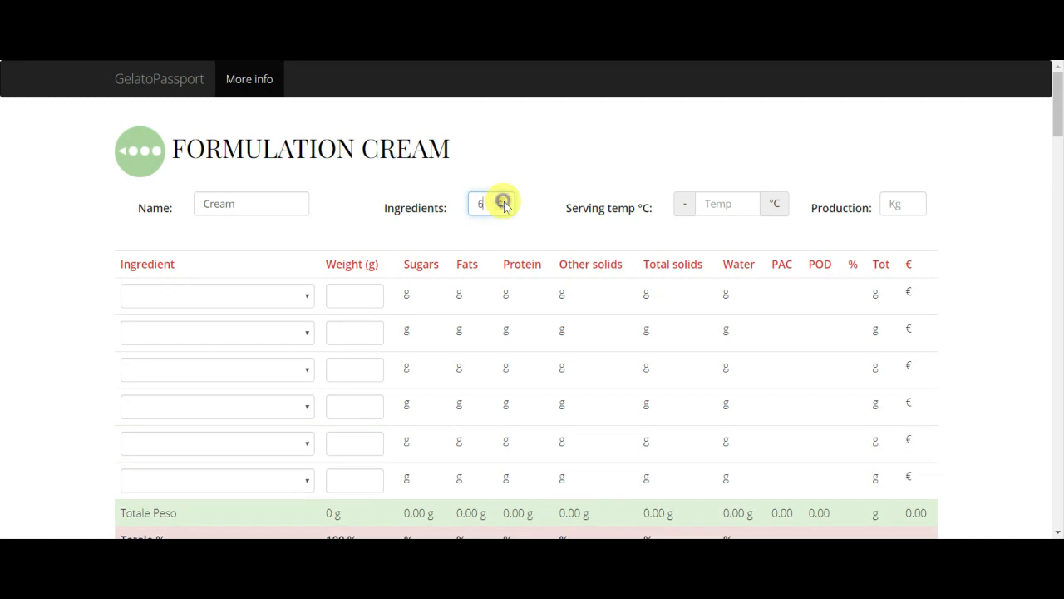
pyautogui.scroll(-3)
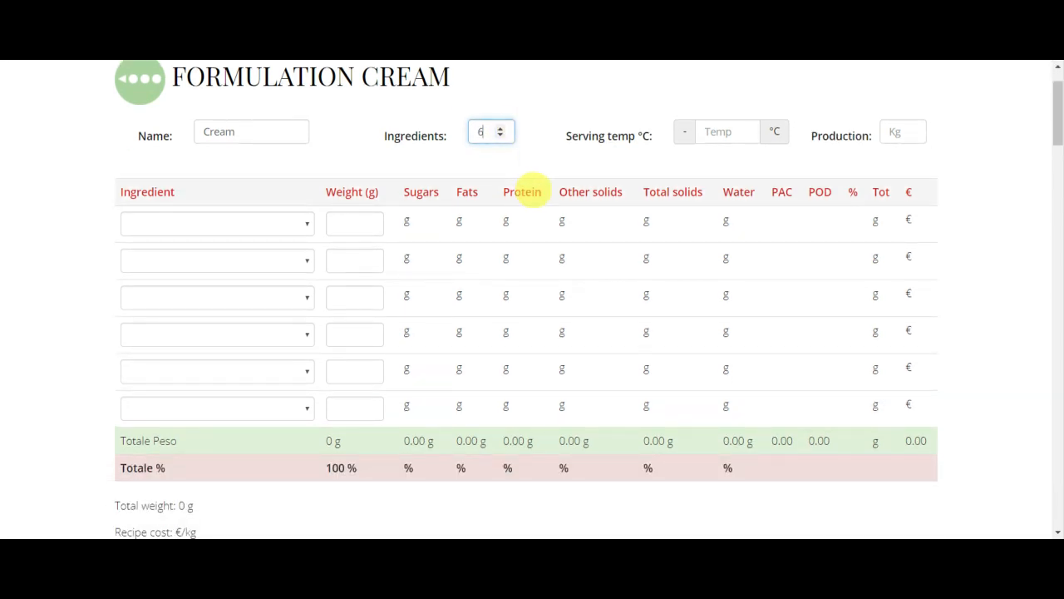
pyautogui.moveTo(208, 227)
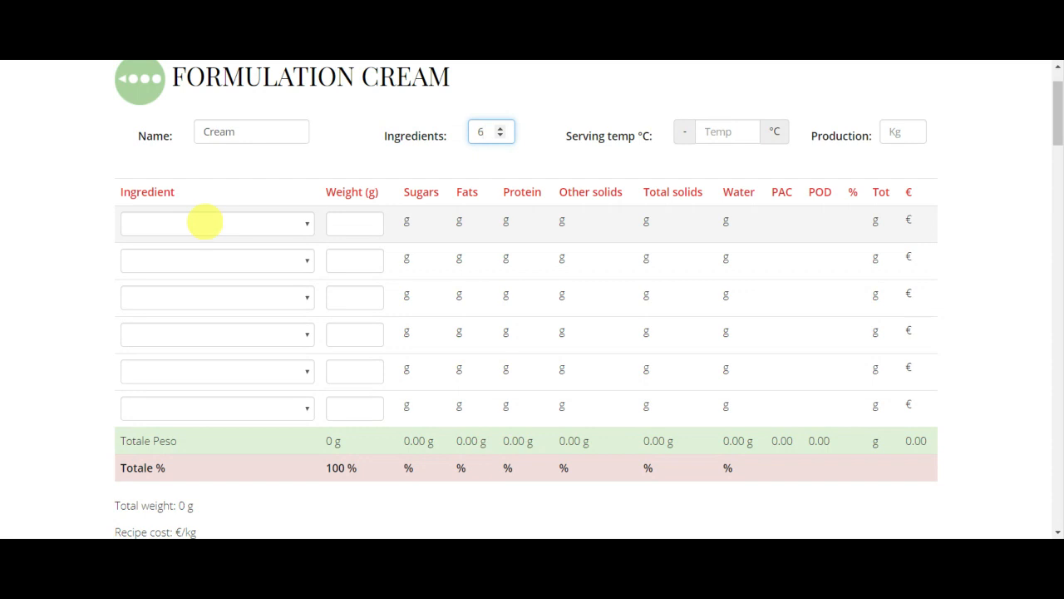
pyautogui.moveTo(261, 227)
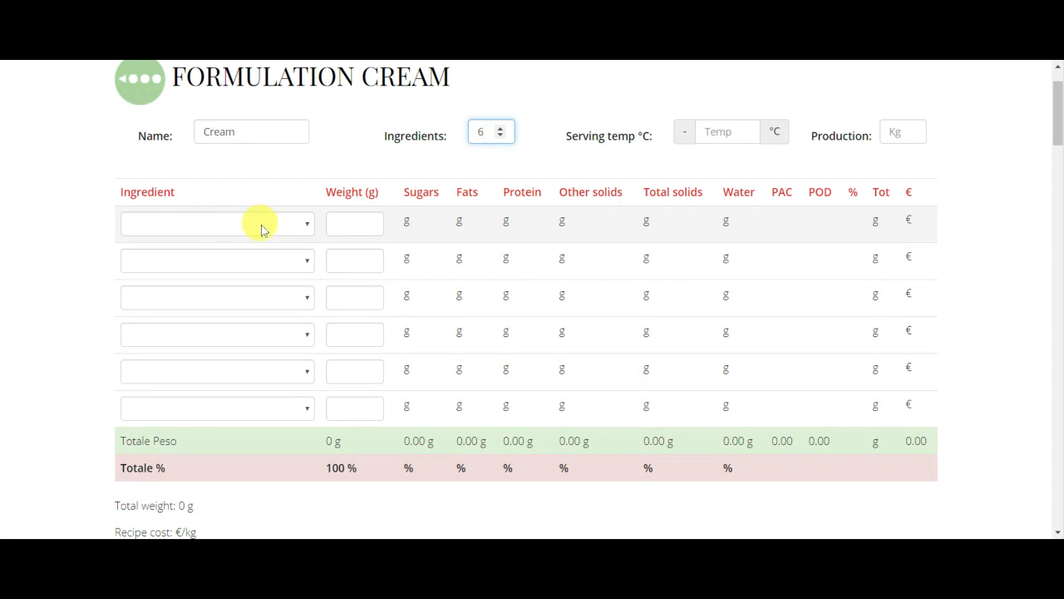
pyautogui.moveTo(252, 230)
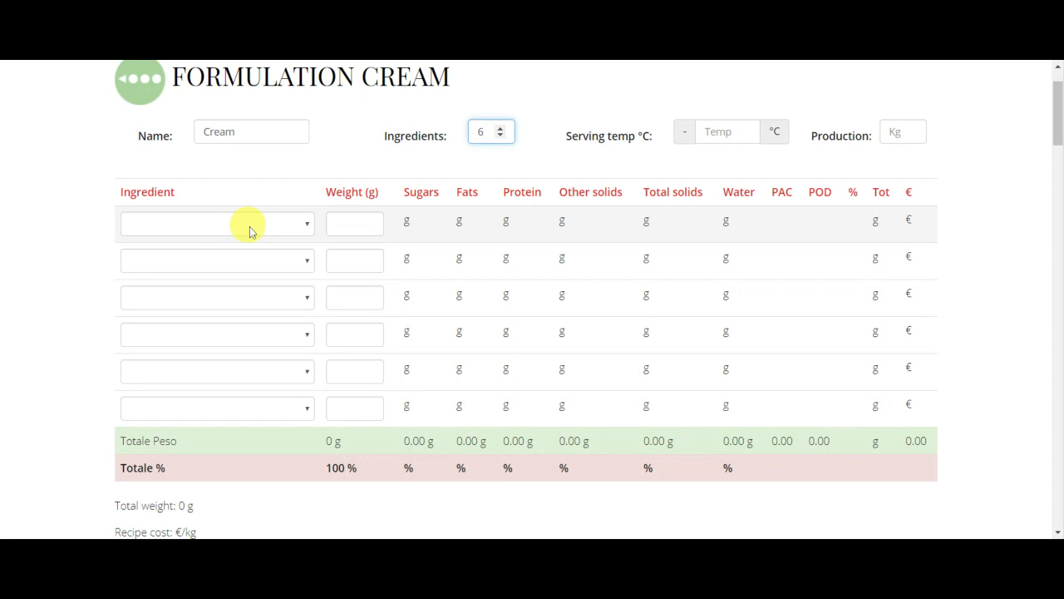
# - Choose Milk 3.6%, Cream 35%, Sucrose, Dextrose monohydrate, Skimmed milk powder, Stabiliser in the rows
pyautogui.click(216, 223)
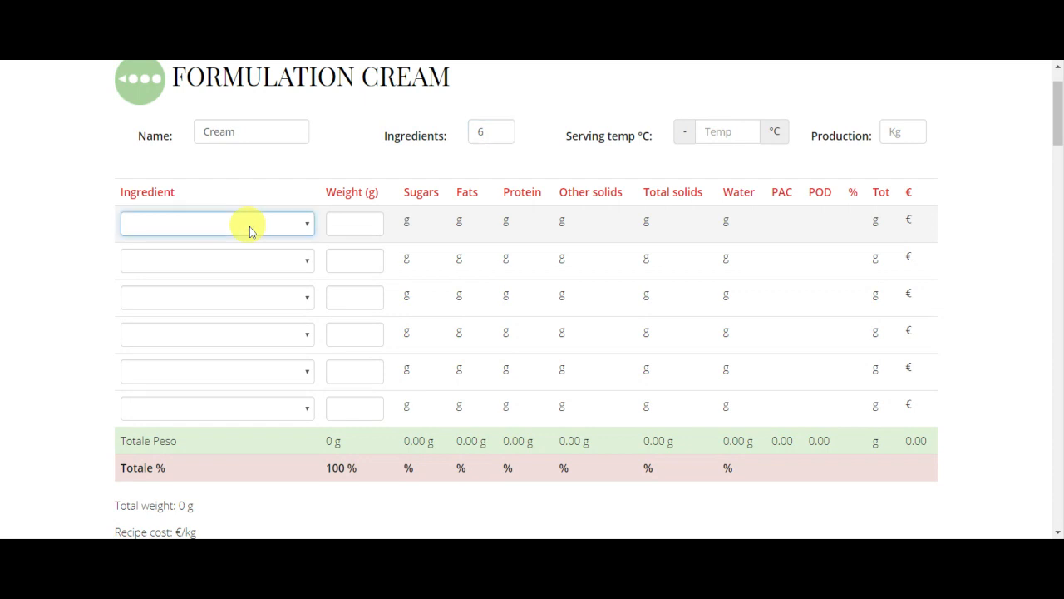
pyautogui.click(217, 224)
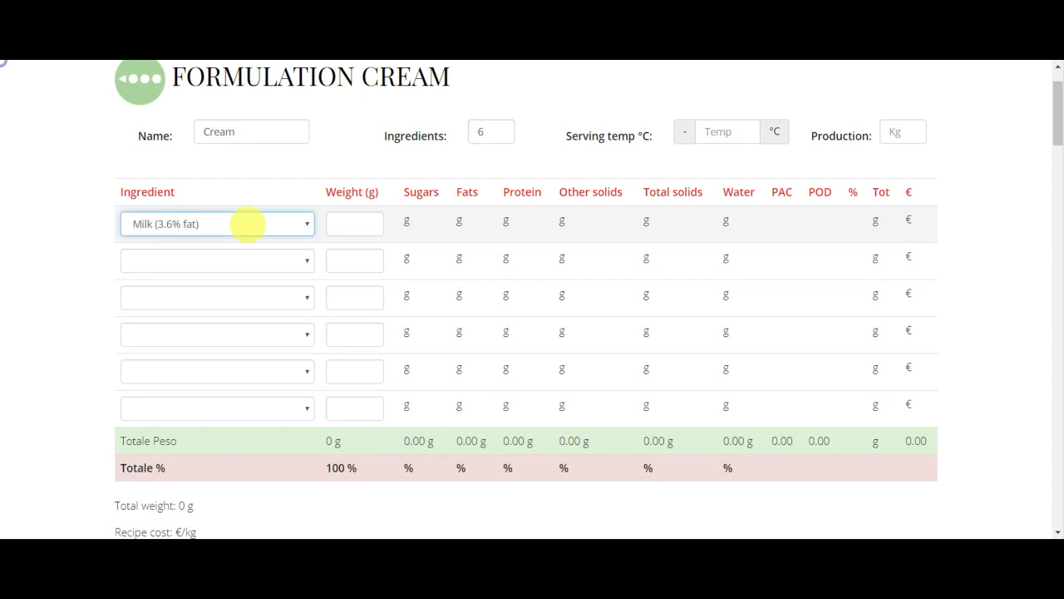
pyautogui.click(354, 224)
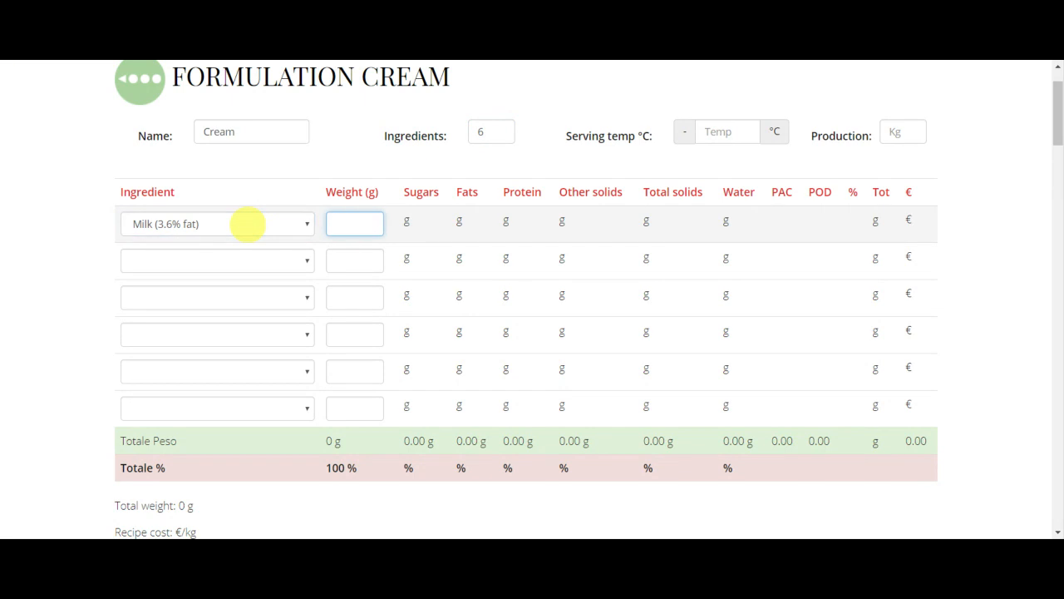
pyautogui.click(216, 261)
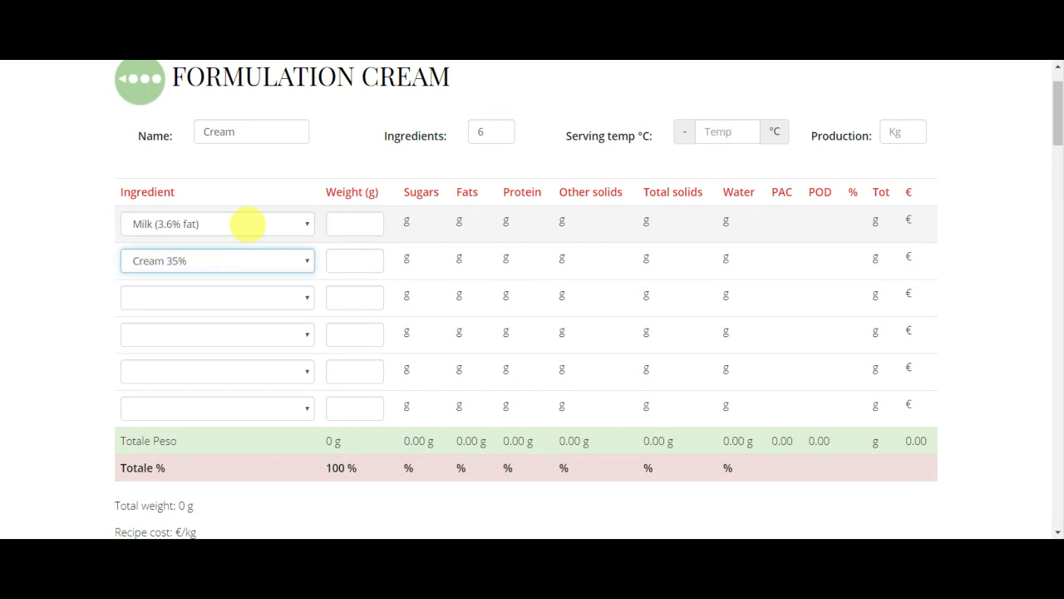
pyautogui.click(216, 297)
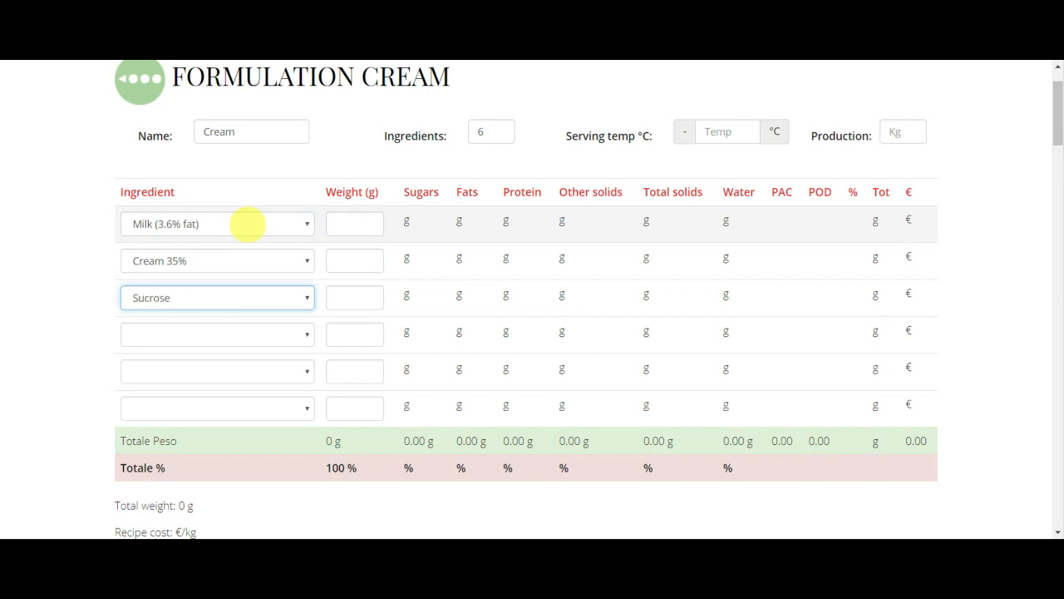
pyautogui.click(216, 333)
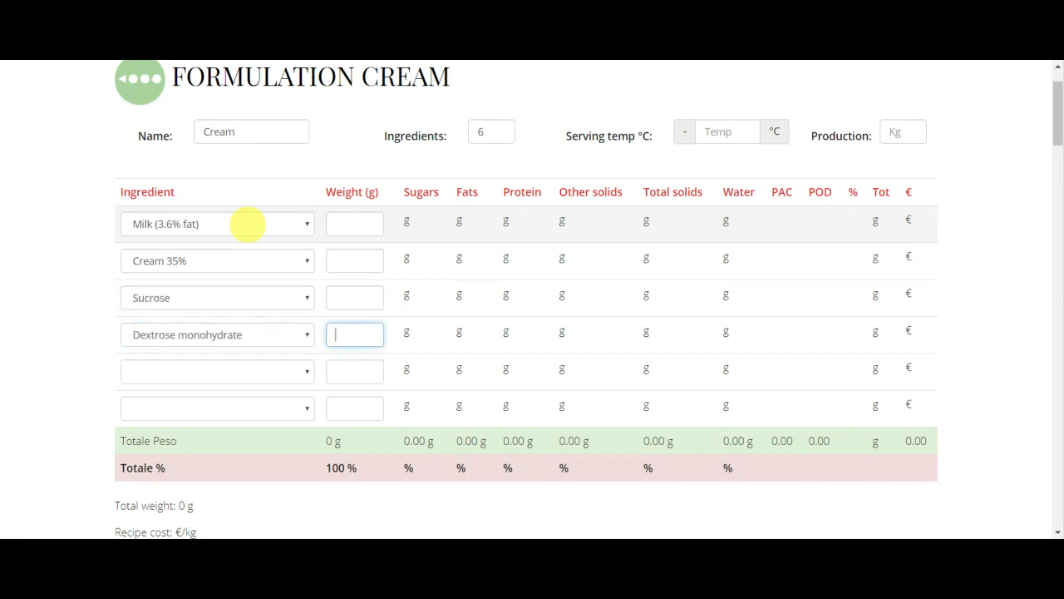
pyautogui.click(216, 371)
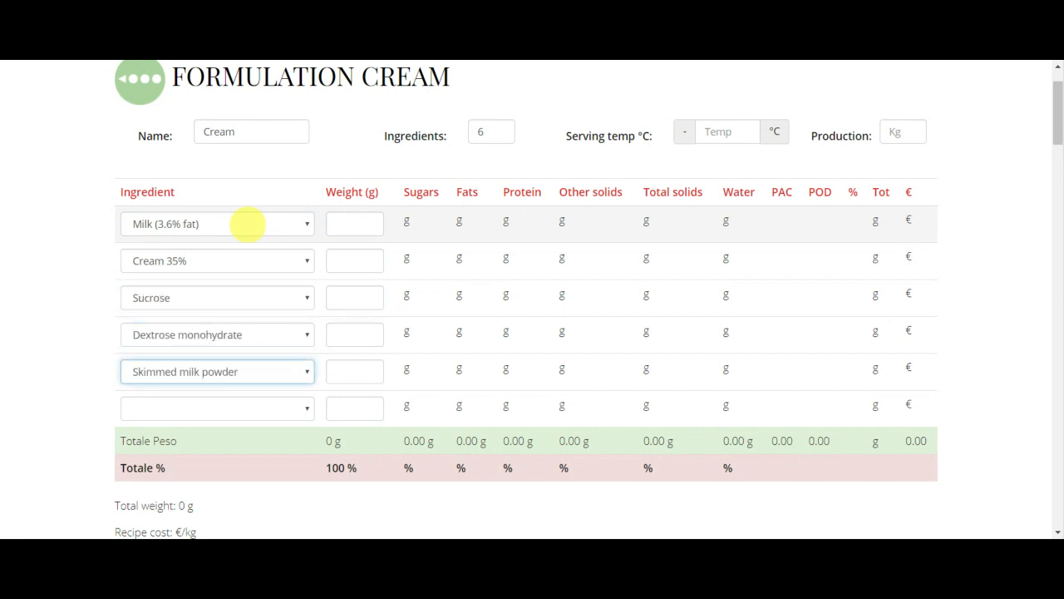
pyautogui.click(217, 408)
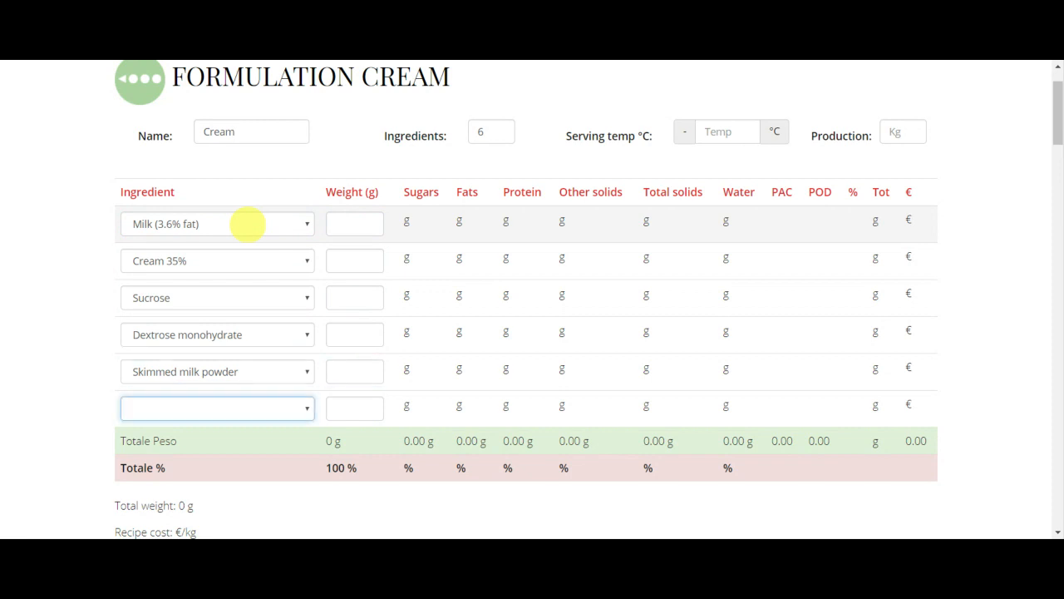
pyautogui.click(355, 408)
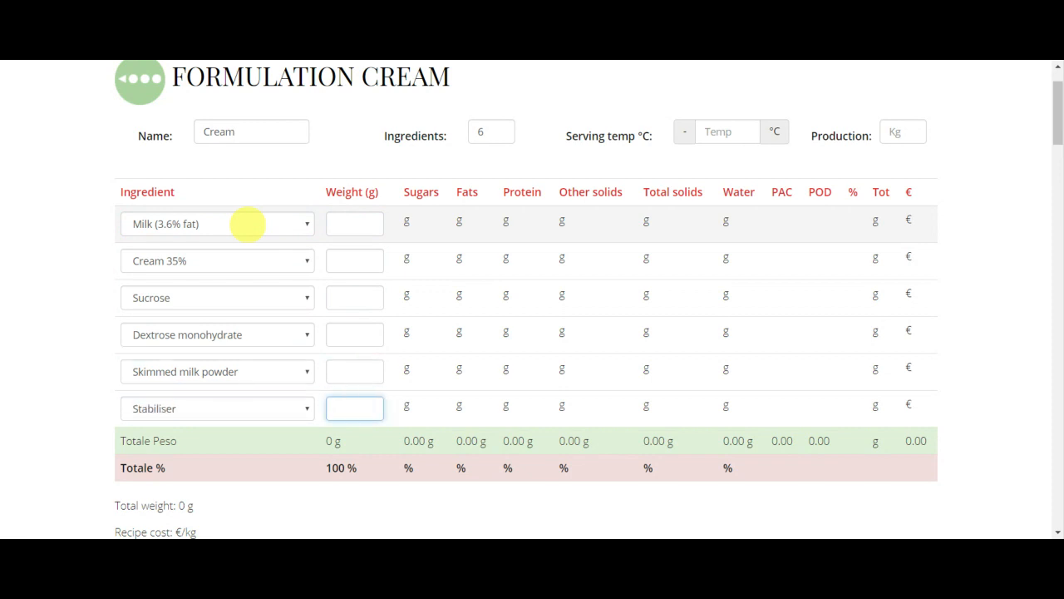
pyautogui.moveTo(398, 190)
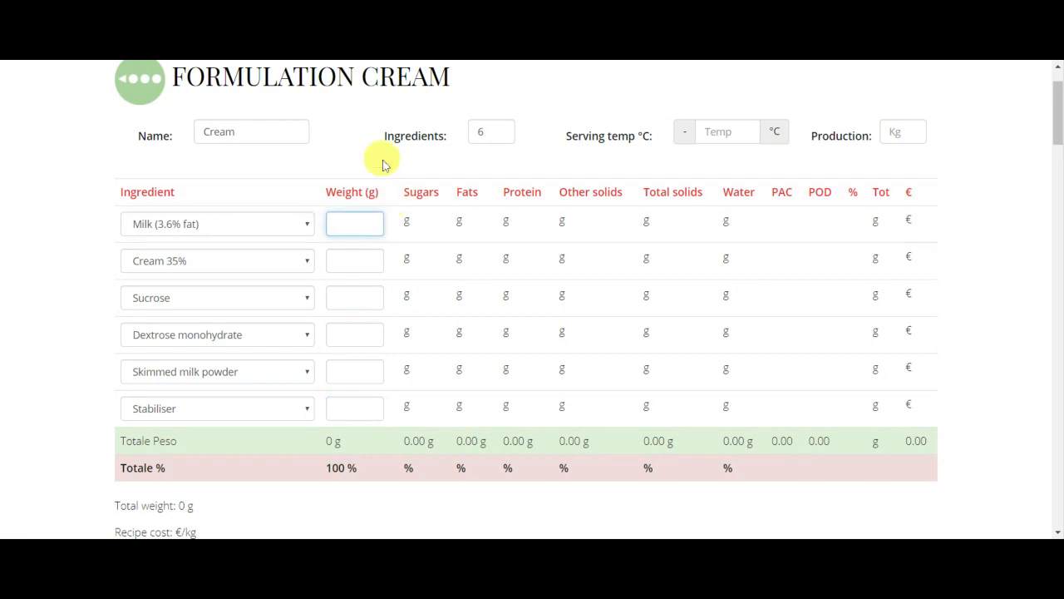
# - Enter ingredient weights 550, 250, 140, 25, 30 and 5 g
pyautogui.write('550')
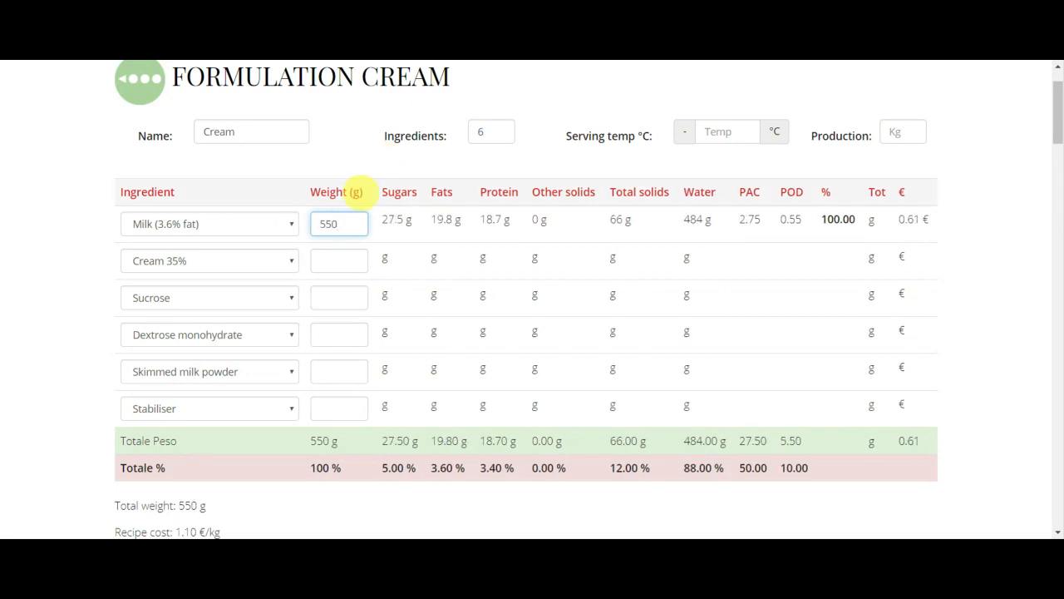
pyautogui.write('250')
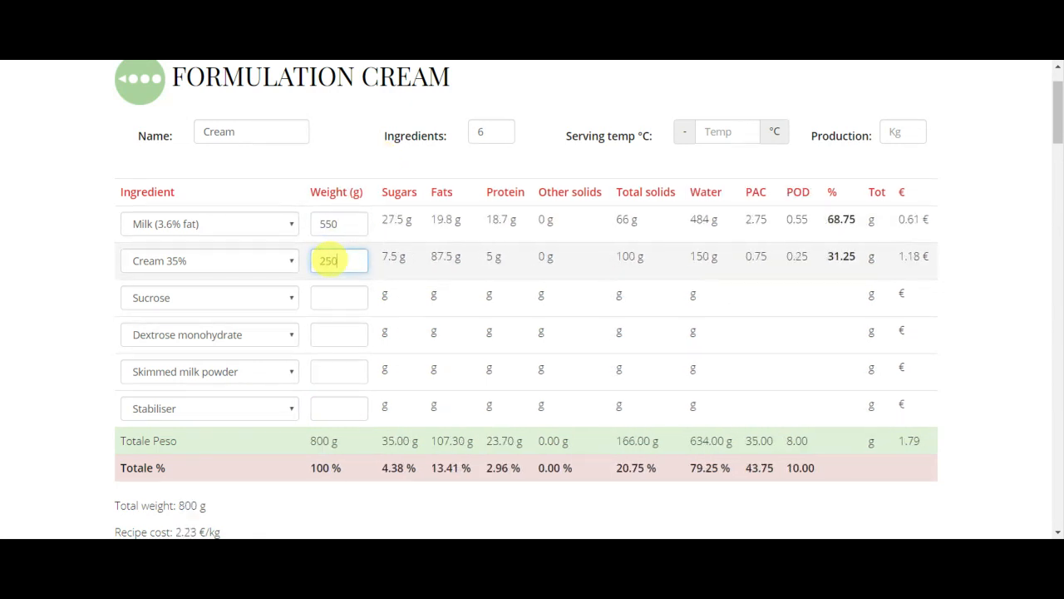
pyautogui.click(339, 297)
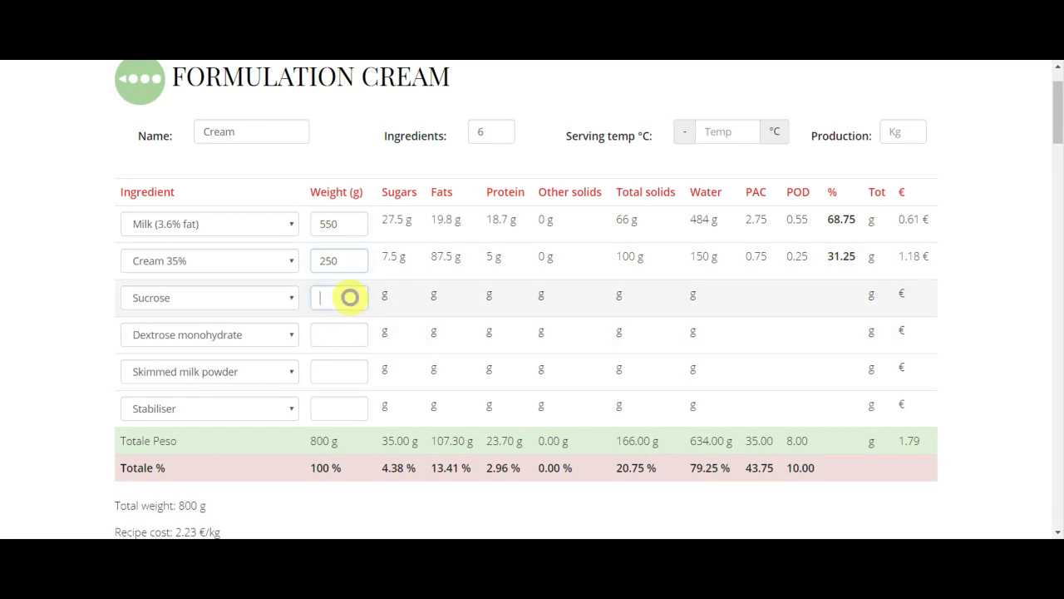
pyautogui.write('140')
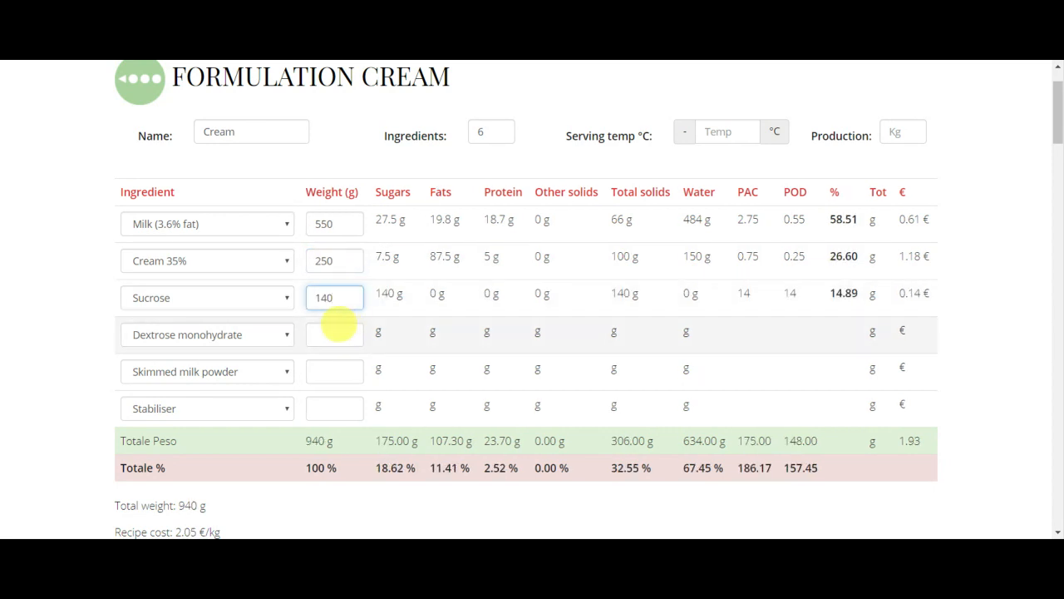
pyautogui.click(334, 333)
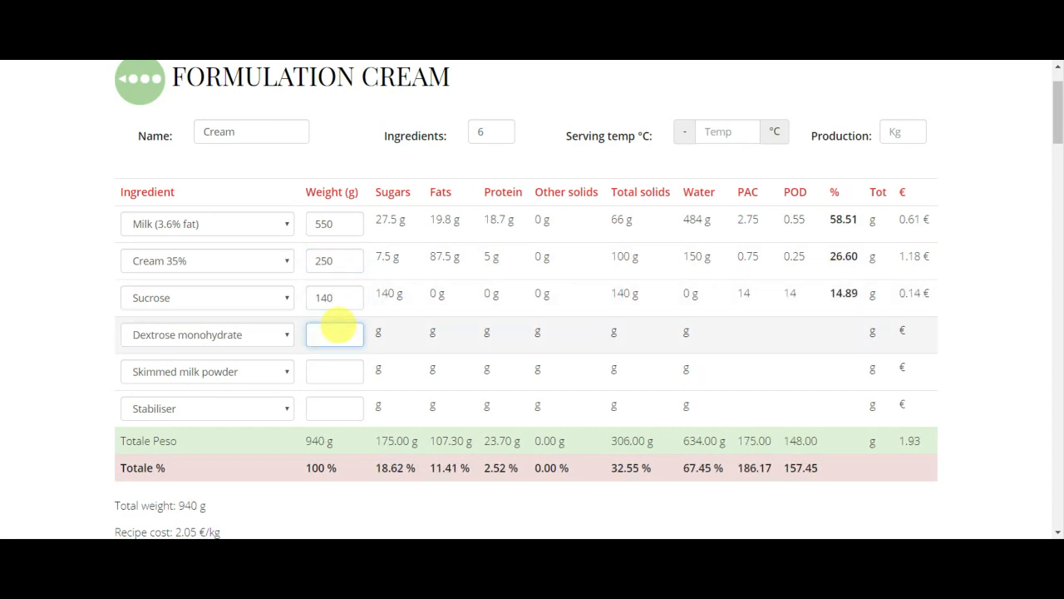
pyautogui.write('30')
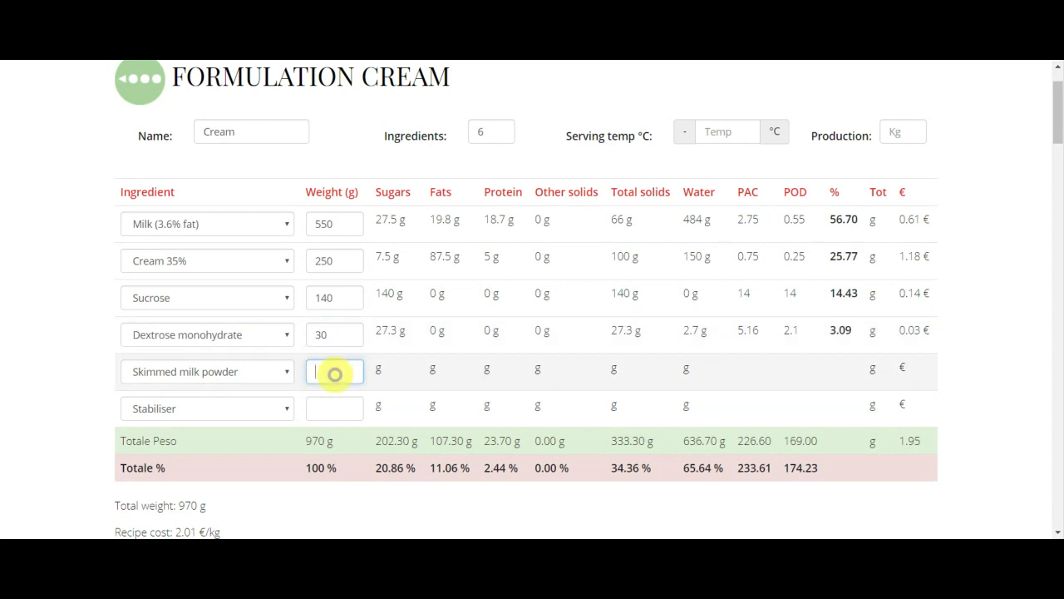
pyautogui.write('30')
pyautogui.click(335, 409)
pyautogui.write('5')
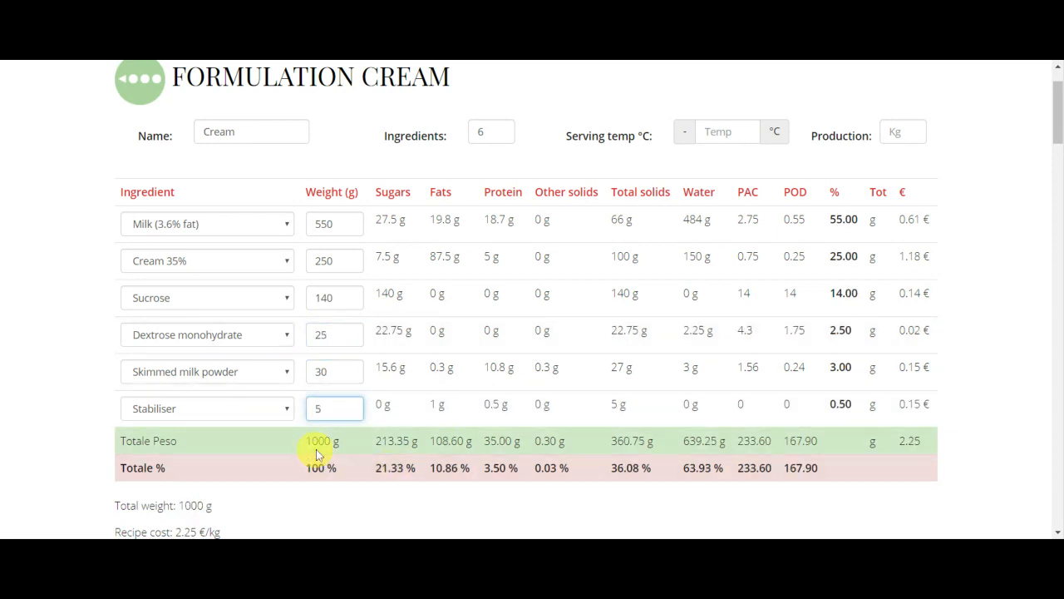
pyautogui.moveTo(73, 356)
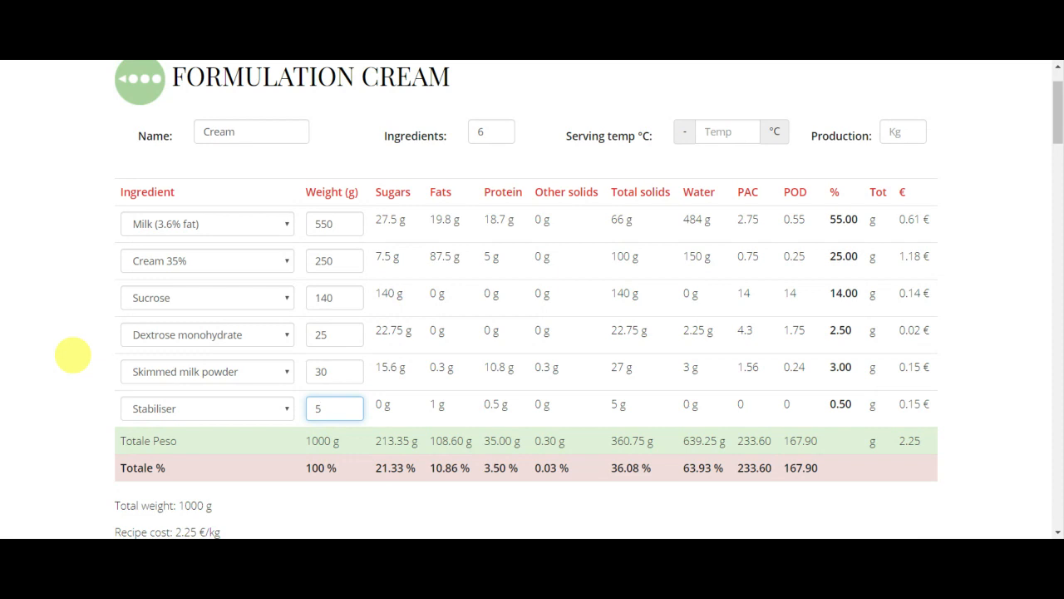
pyautogui.moveTo(316, 154)
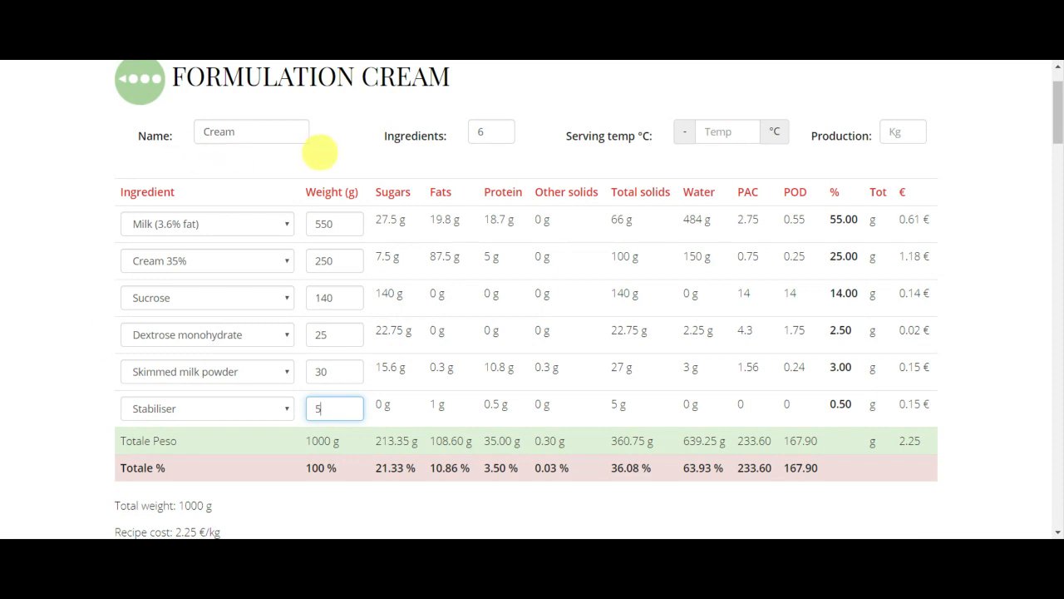
pyautogui.moveTo(389, 179)
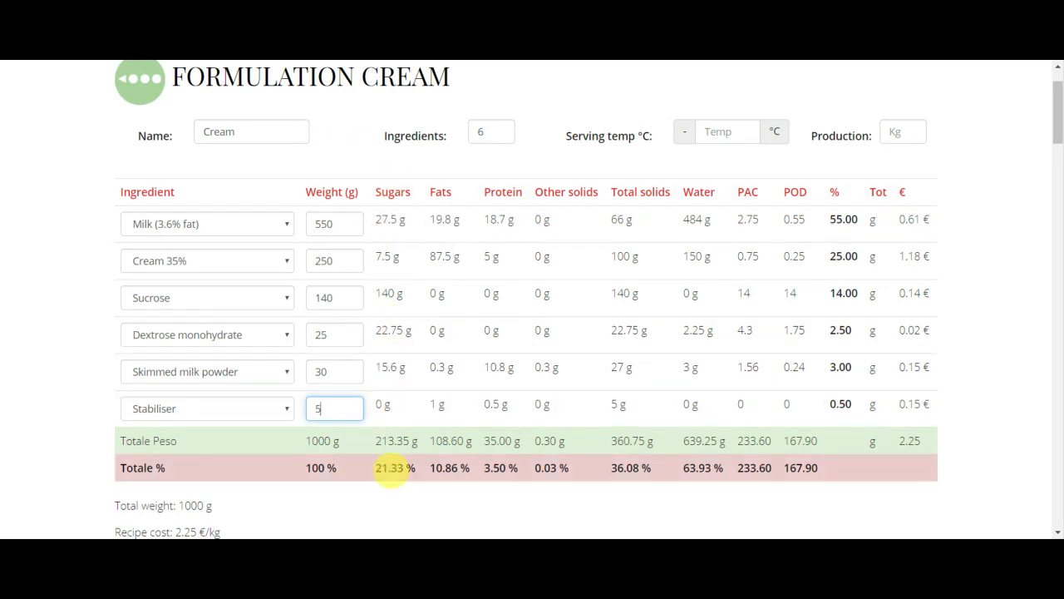
pyautogui.moveTo(395, 143)
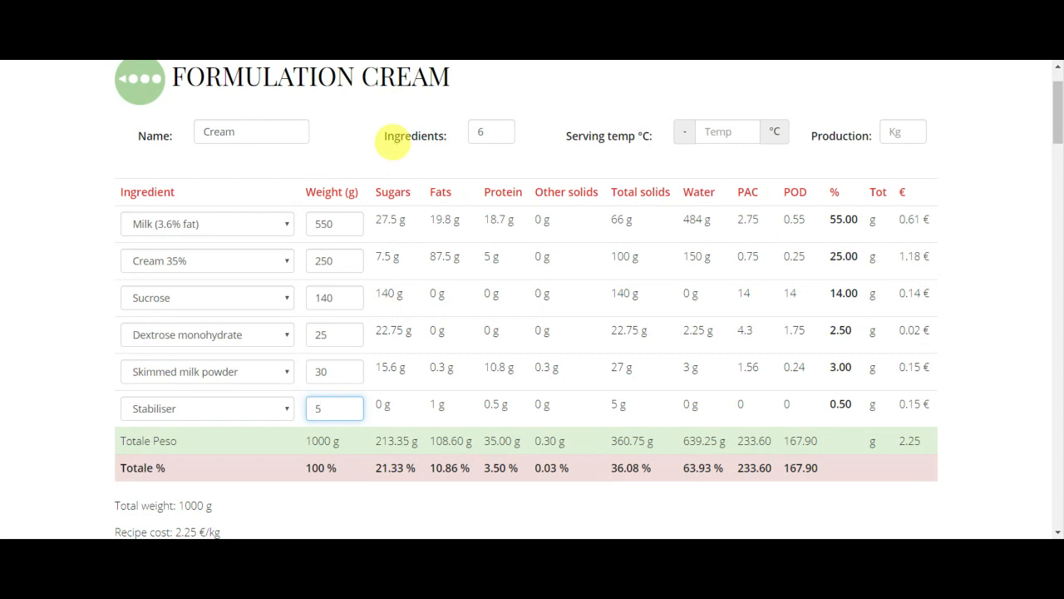
pyautogui.moveTo(432, 395)
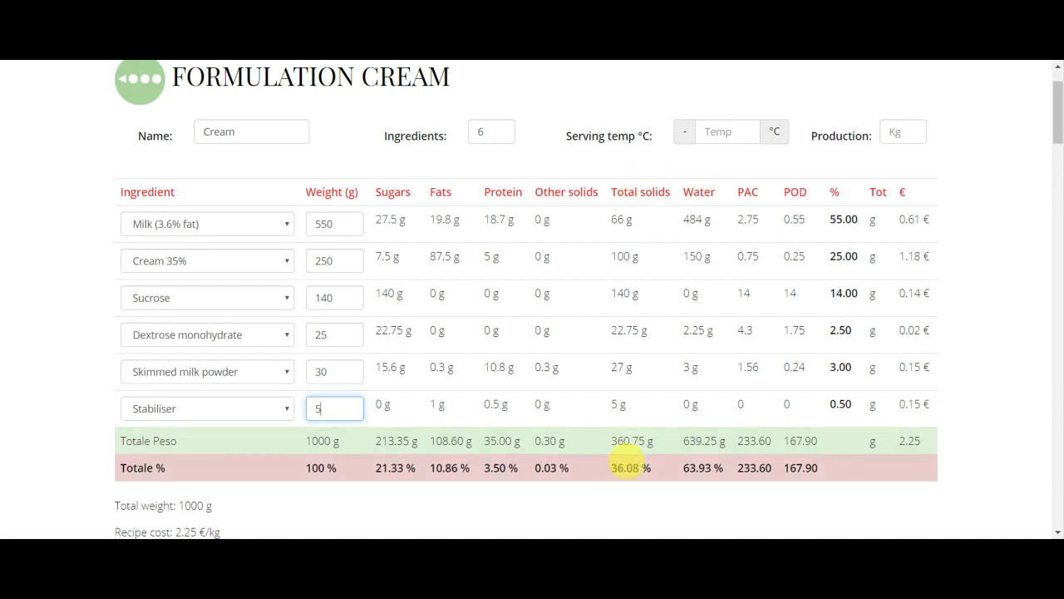
pyautogui.moveTo(657, 472)
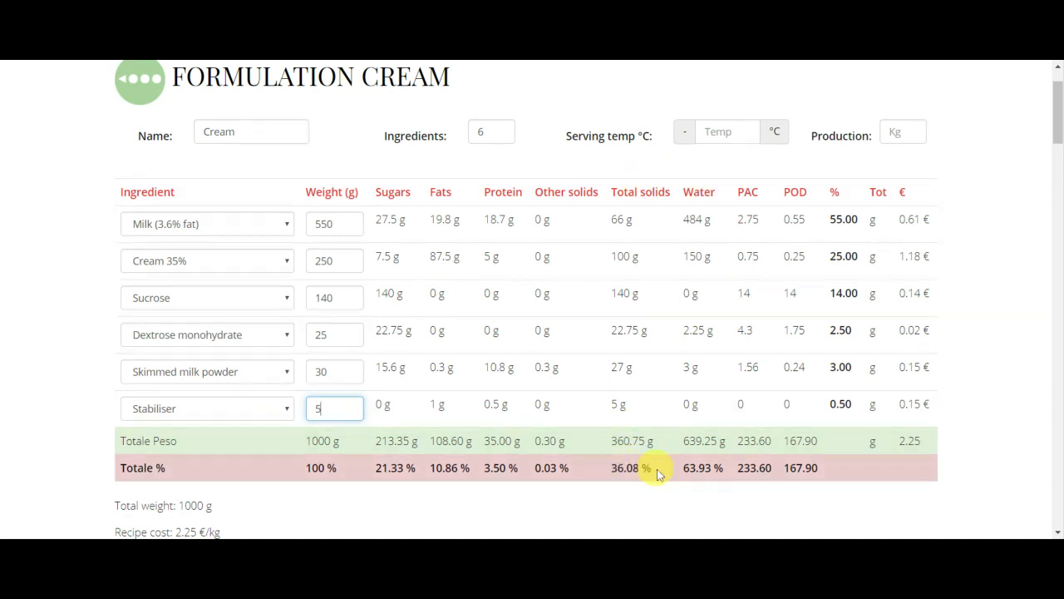
pyautogui.moveTo(749, 179)
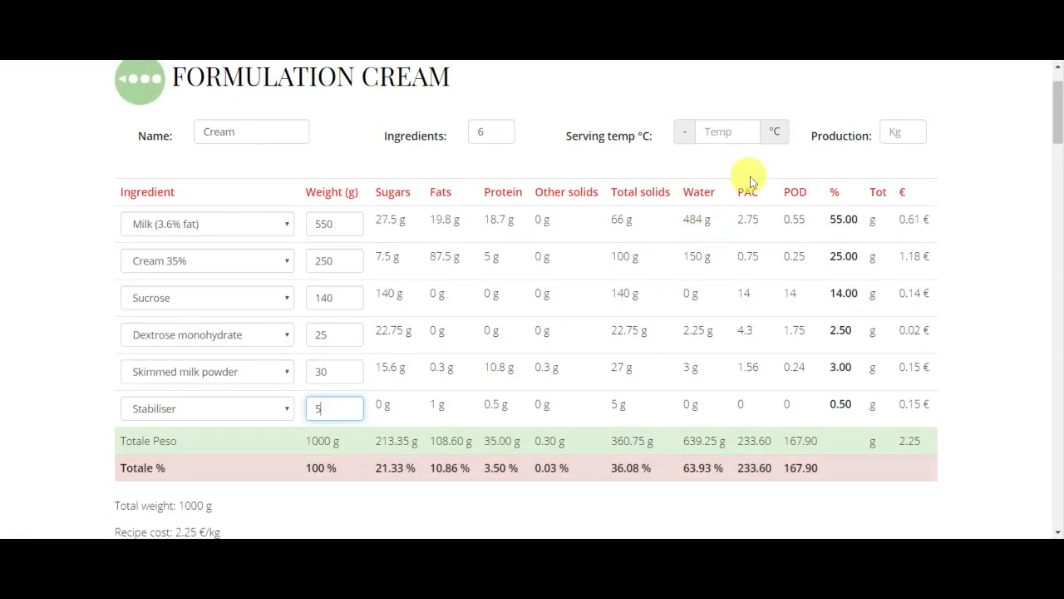
pyautogui.moveTo(745, 162)
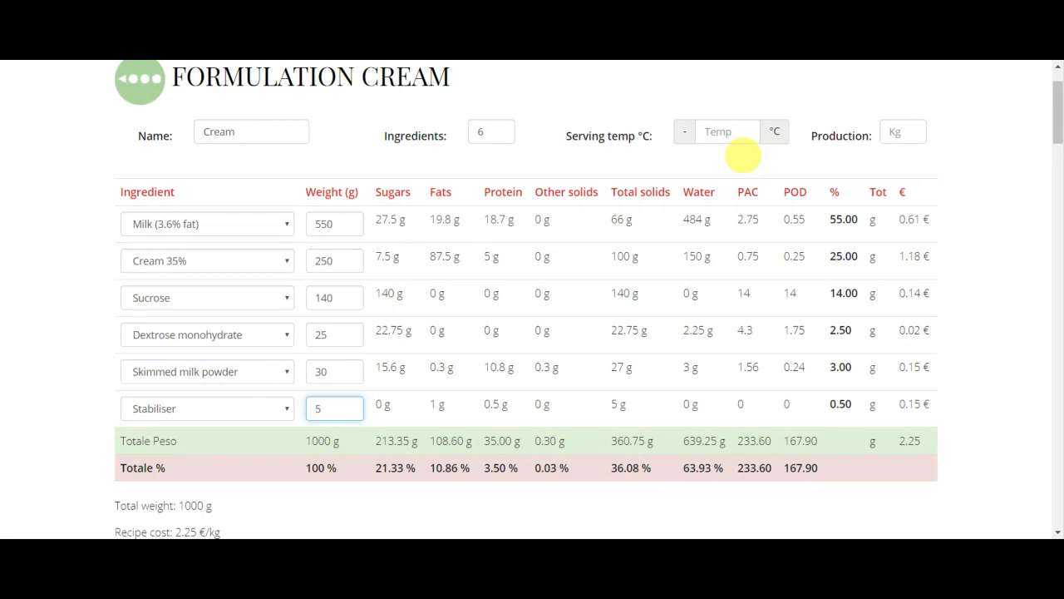
pyautogui.moveTo(793, 166)
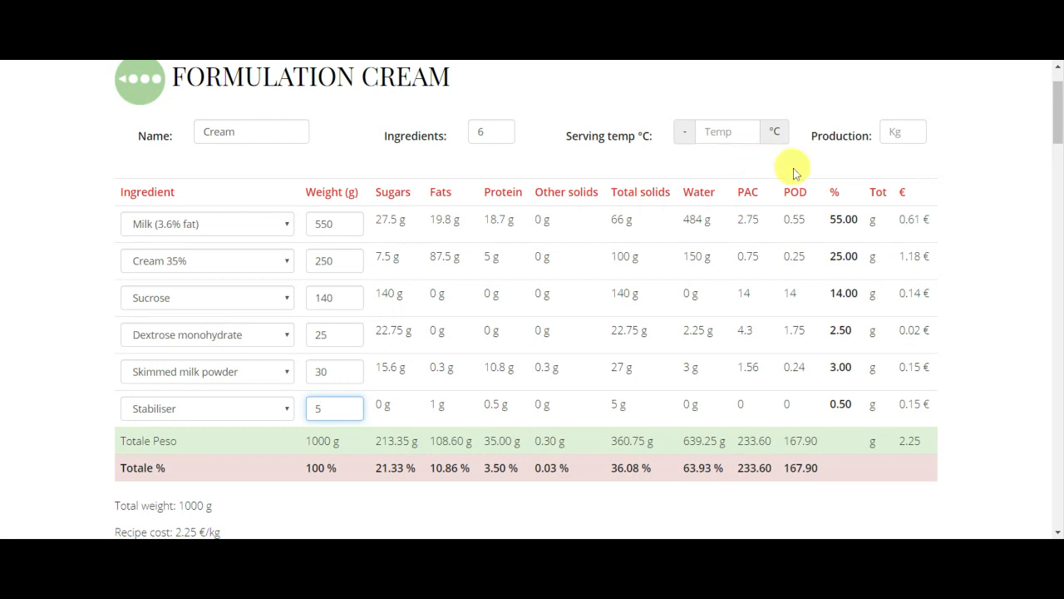
pyautogui.moveTo(793, 177)
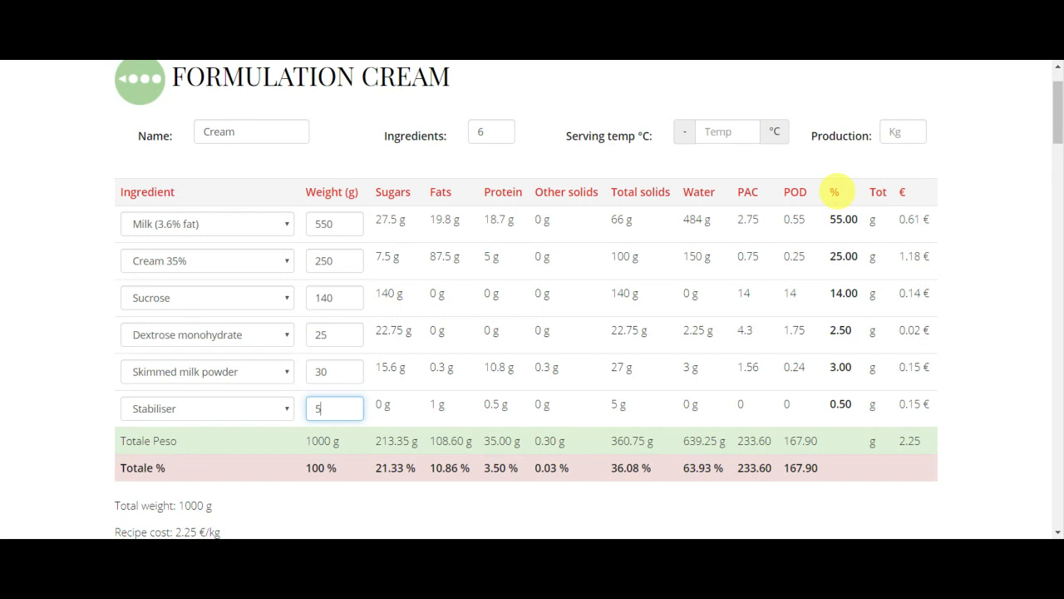
pyautogui.moveTo(499, 167)
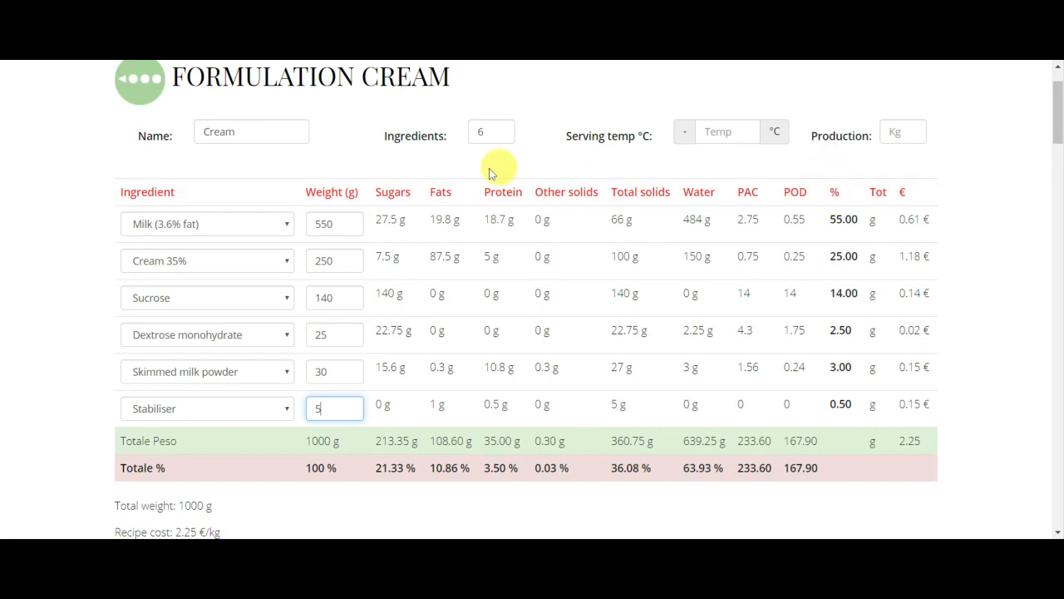
pyautogui.moveTo(329, 441)
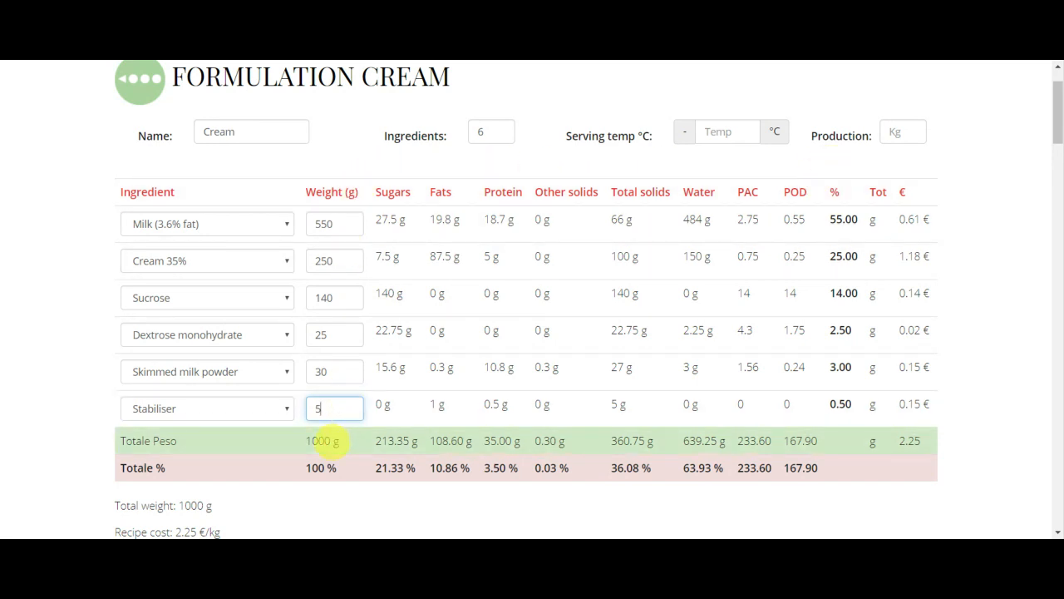
pyautogui.moveTo(524, 416)
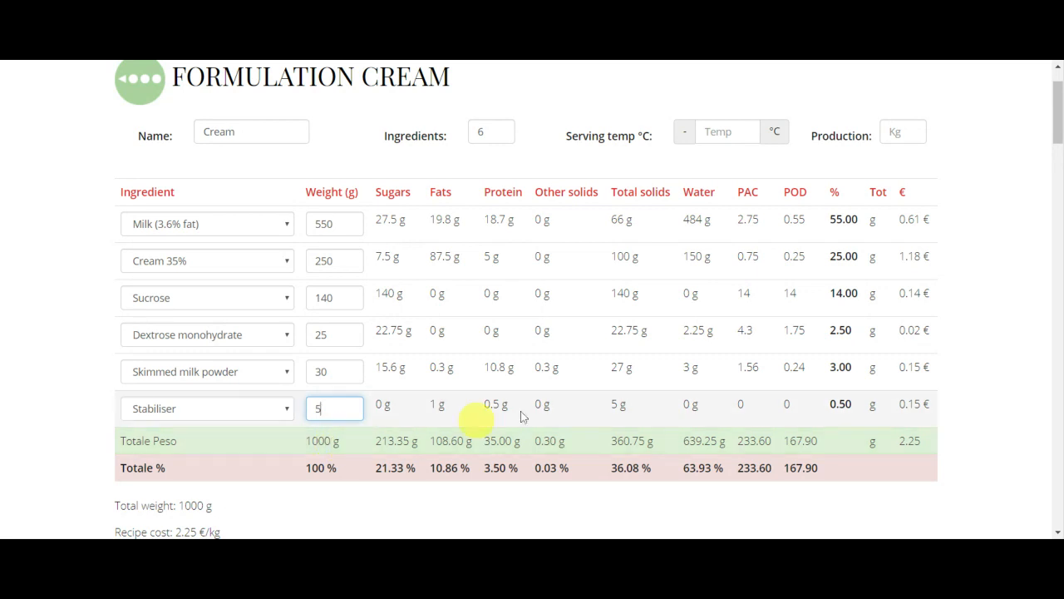
pyautogui.moveTo(844, 158)
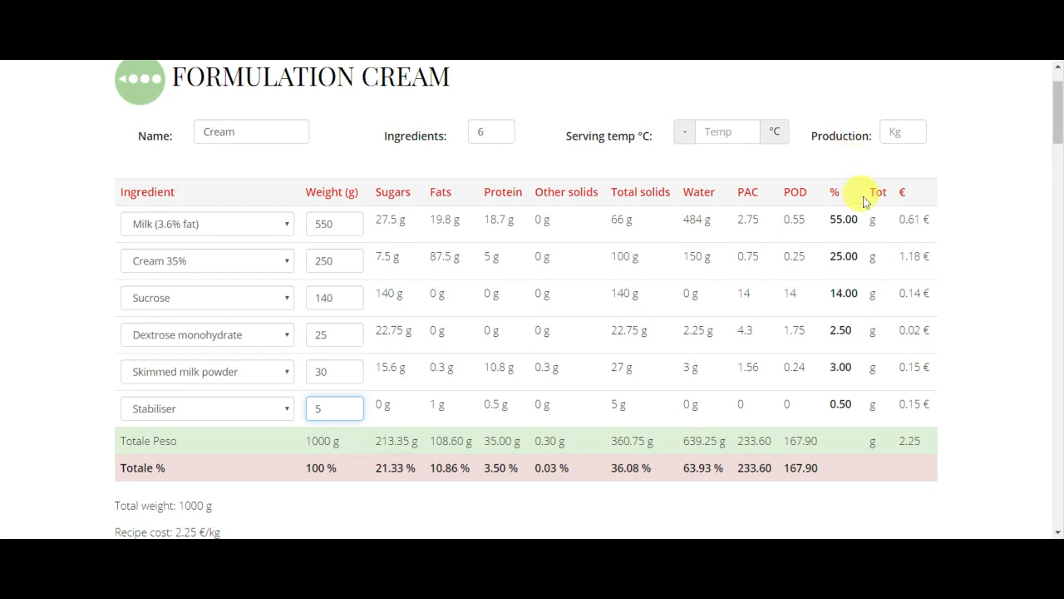
pyautogui.moveTo(847, 219)
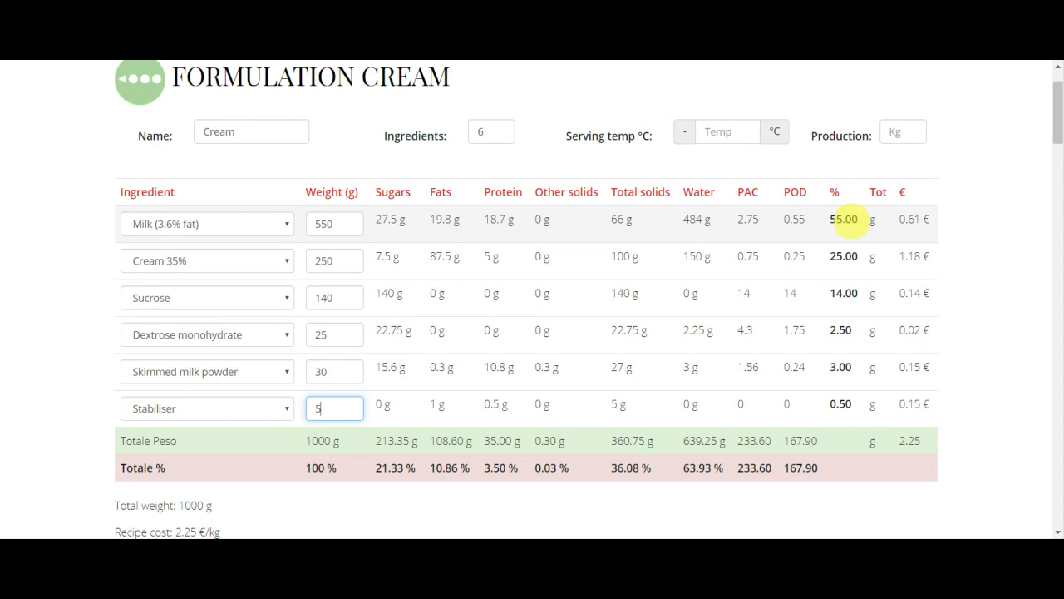
pyautogui.moveTo(867, 158)
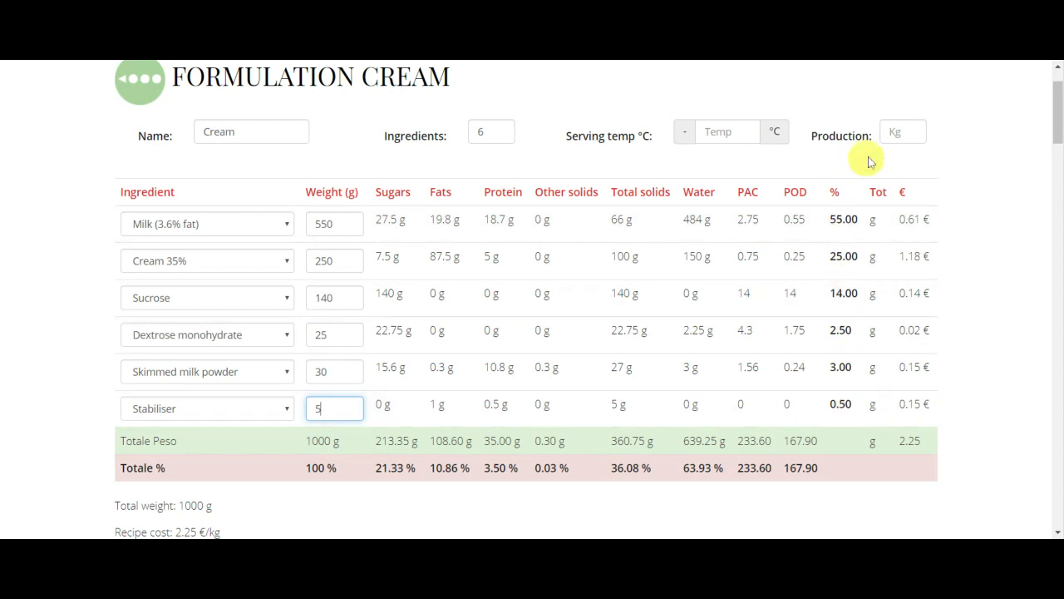
pyautogui.moveTo(854, 181)
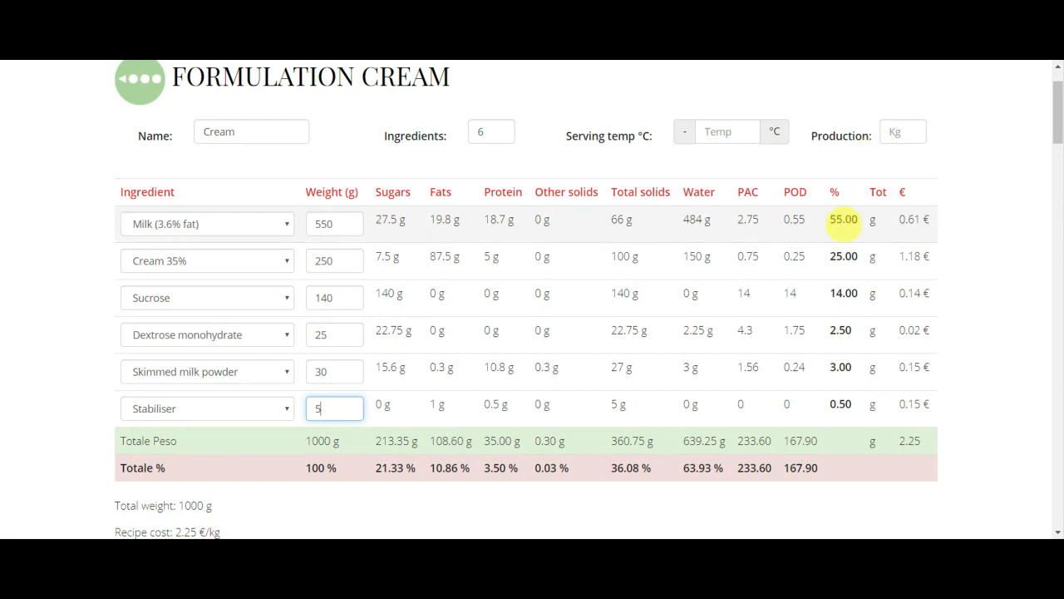
pyautogui.moveTo(850, 165)
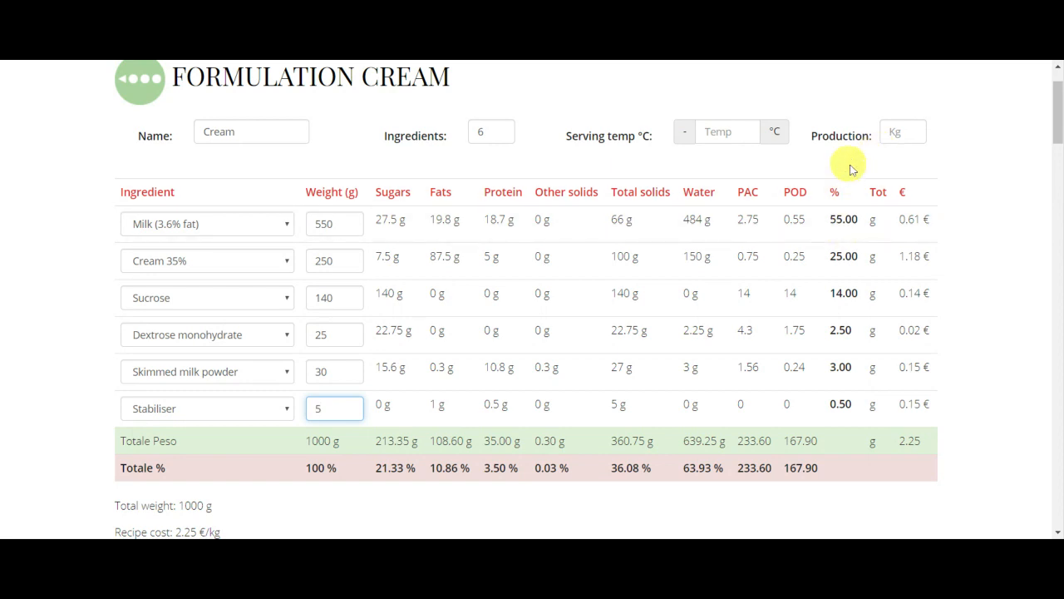
pyautogui.moveTo(880, 331)
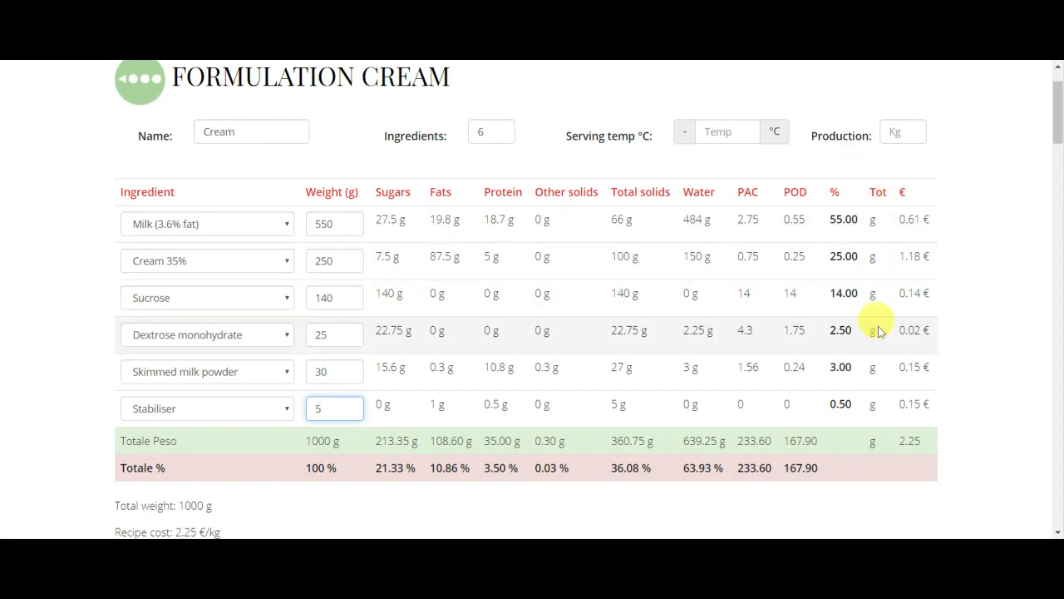
pyautogui.moveTo(890, 319)
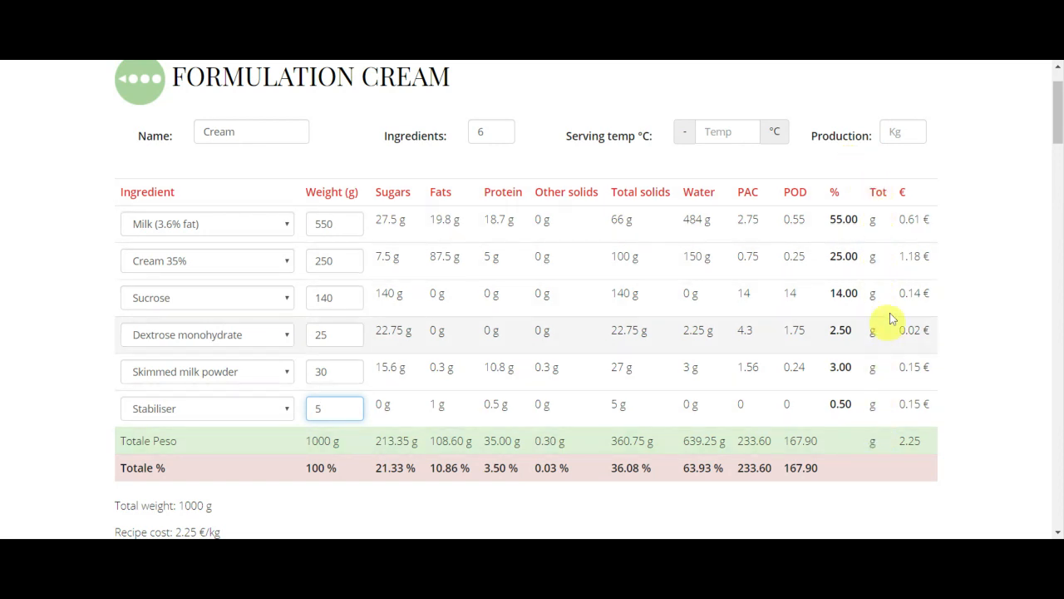
pyautogui.moveTo(860, 169)
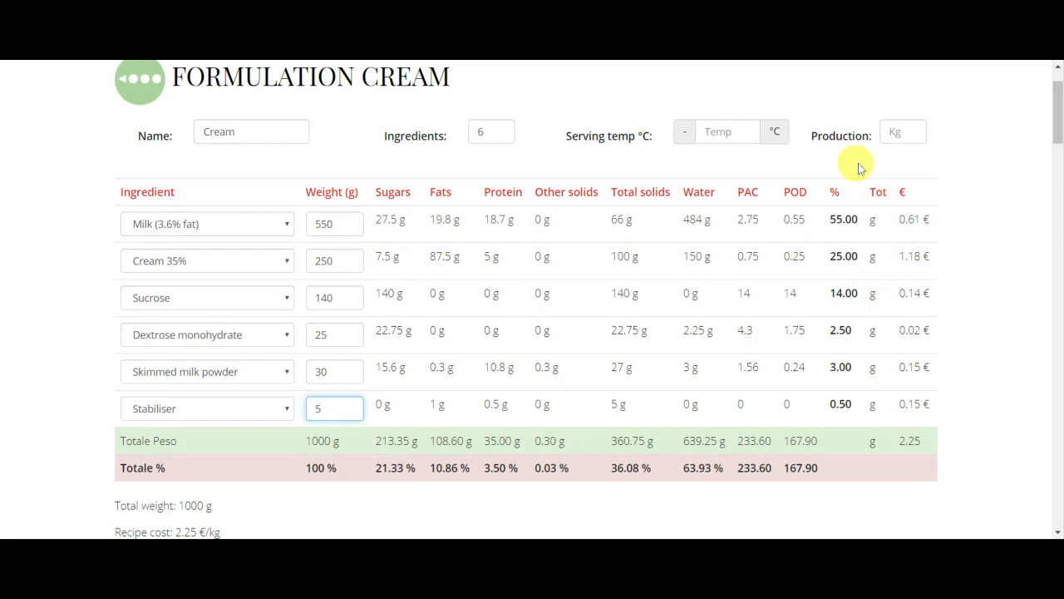
pyautogui.moveTo(864, 140)
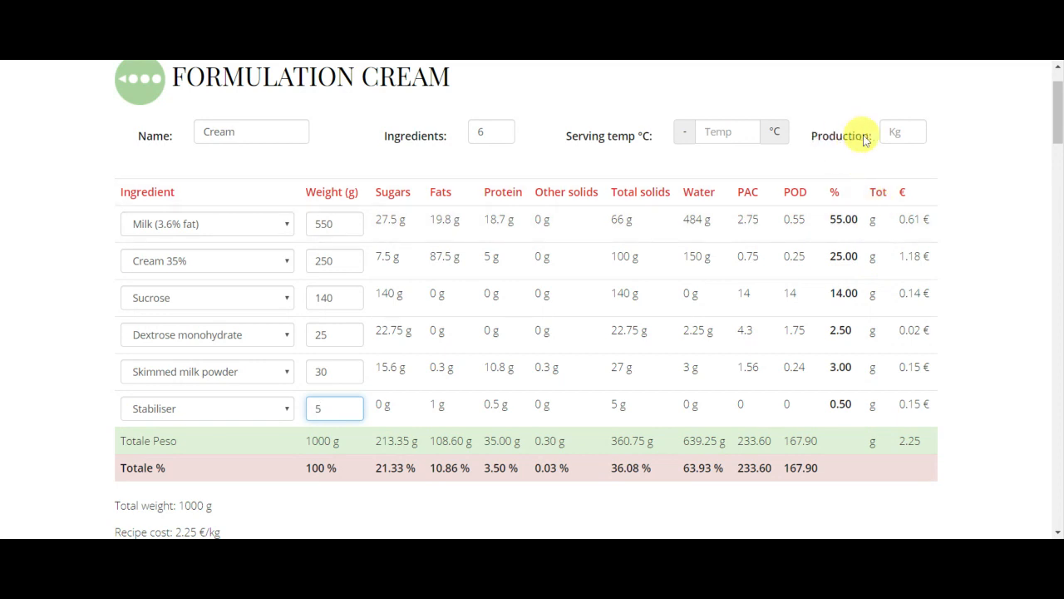
pyautogui.moveTo(857, 154)
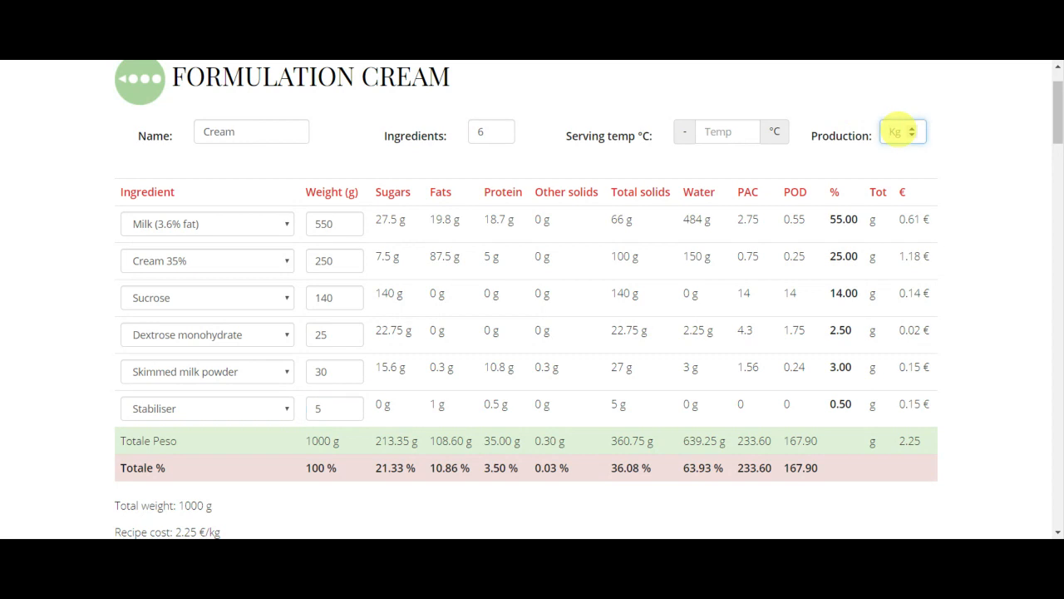
# - Set Production (Kg) to 3, scaling totals to 3000 g
pyautogui.click(914, 126)
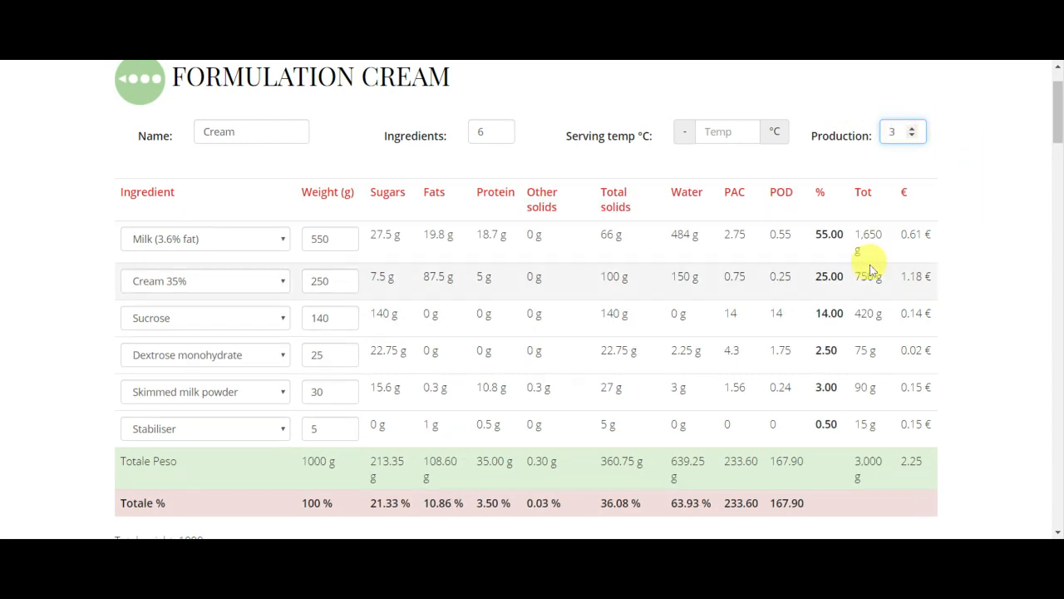
pyautogui.moveTo(868, 239)
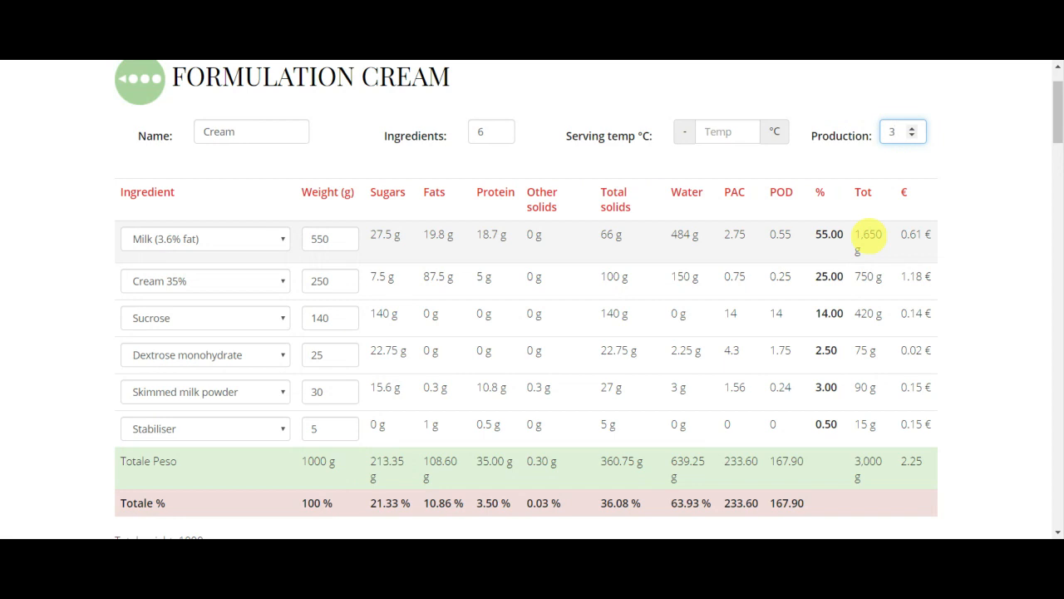
pyautogui.scroll(-3)
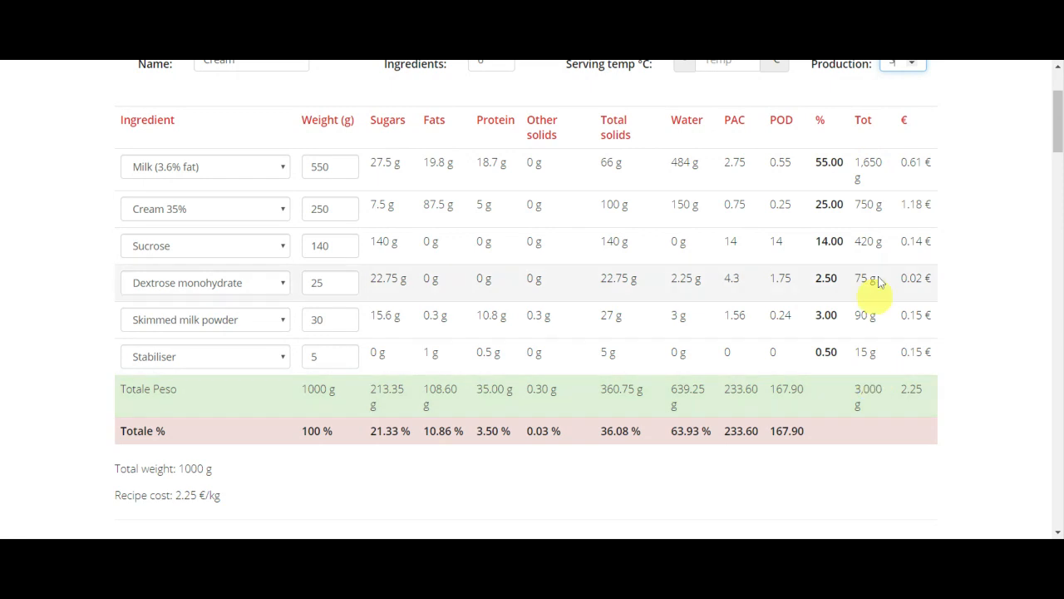
pyautogui.moveTo(917, 314)
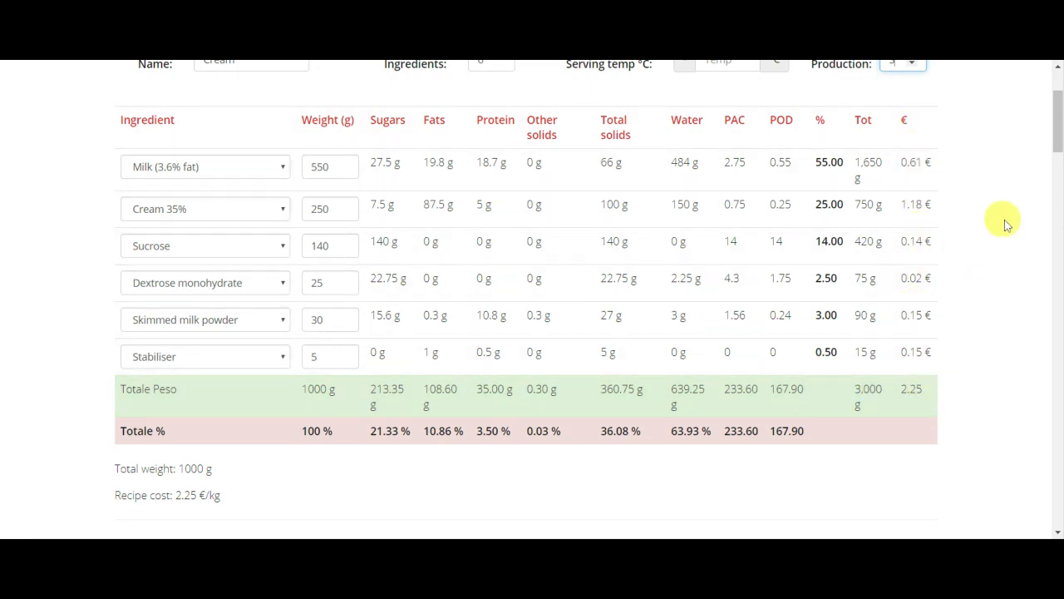
pyautogui.moveTo(962, 209)
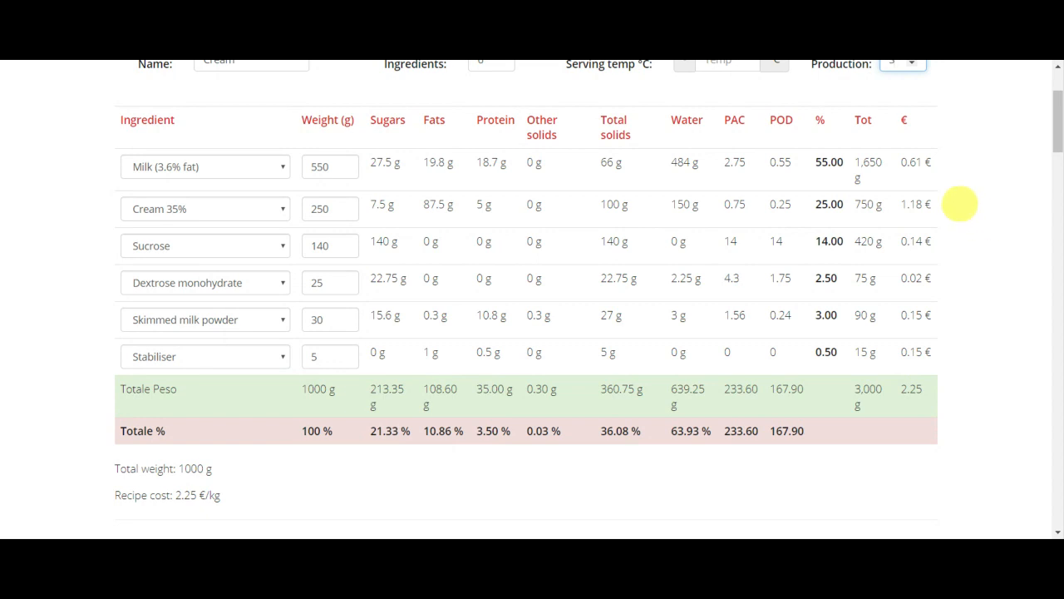
pyautogui.moveTo(868, 407)
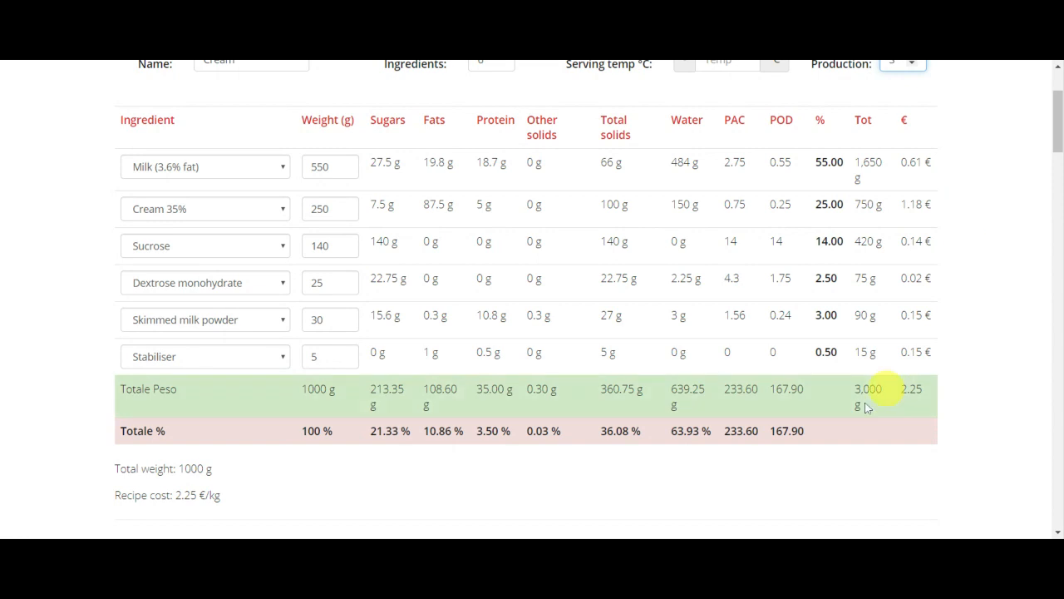
pyautogui.moveTo(142, 404)
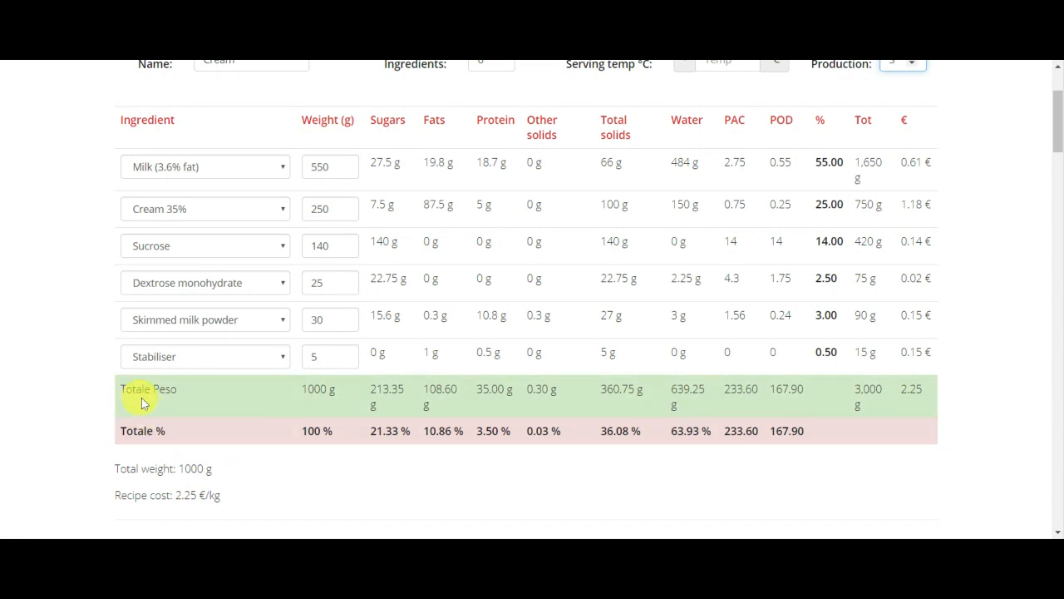
pyautogui.moveTo(189, 400)
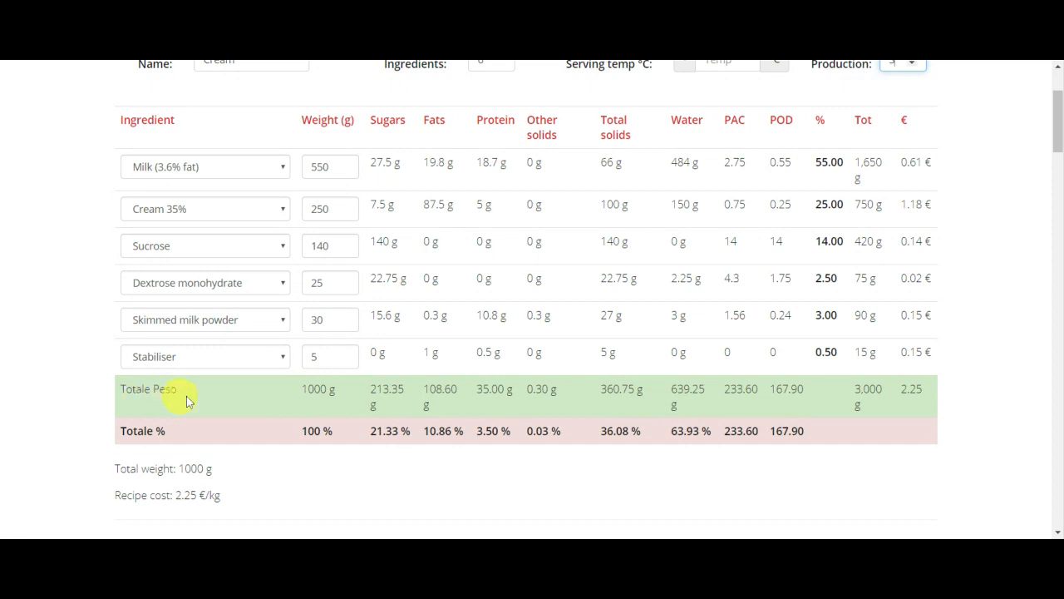
pyautogui.moveTo(196, 405)
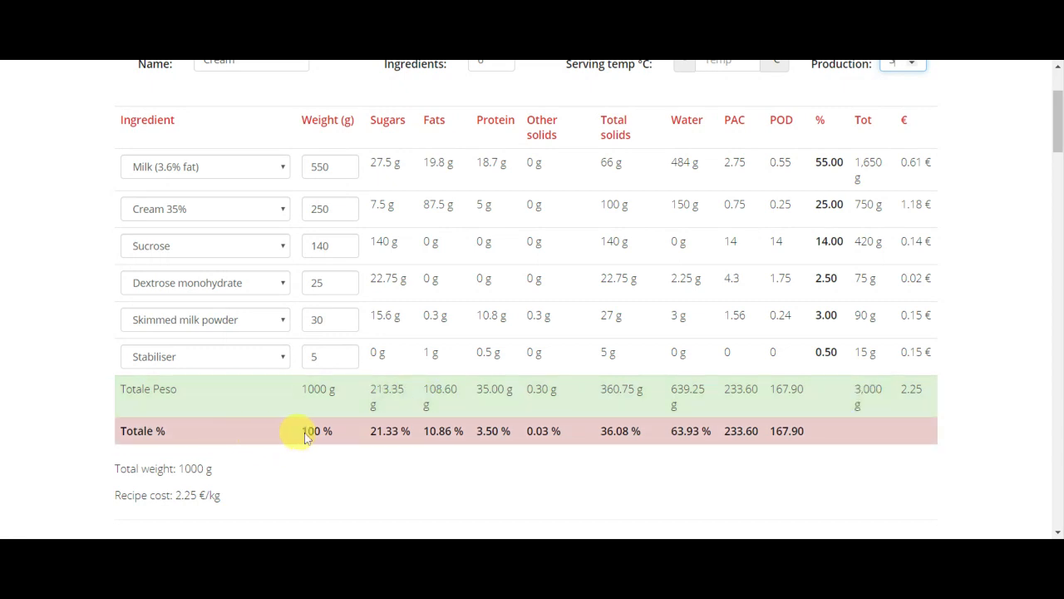
pyautogui.moveTo(825, 436)
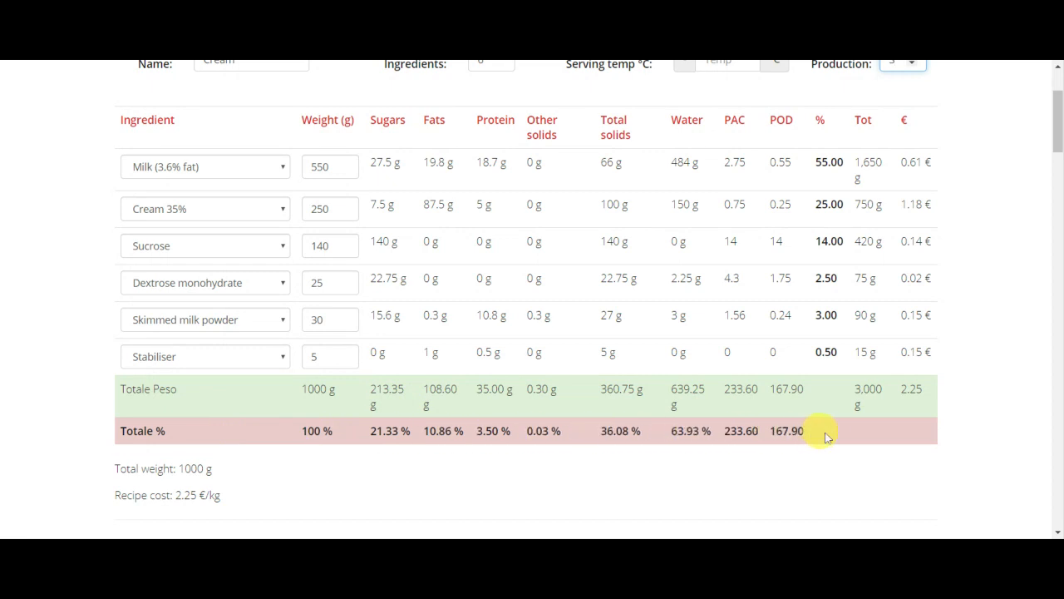
pyautogui.moveTo(385, 430)
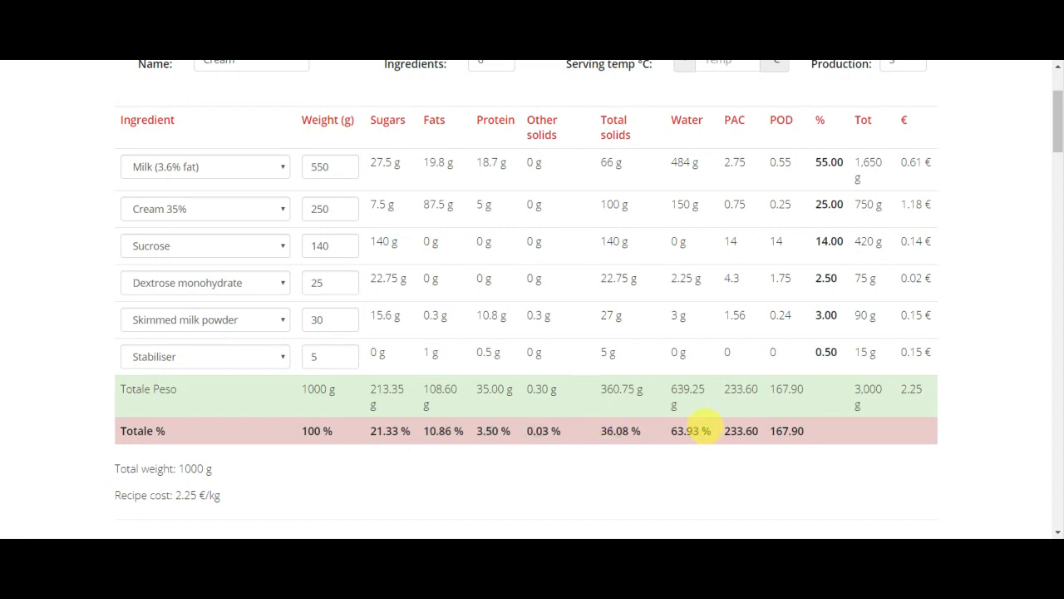
pyautogui.moveTo(259, 500)
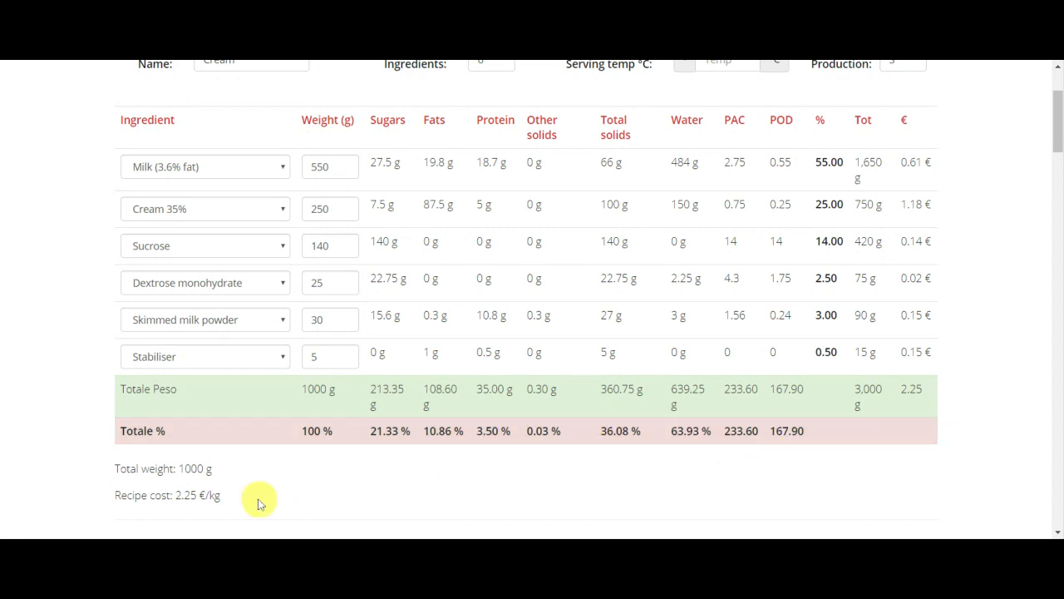
pyautogui.moveTo(117, 498)
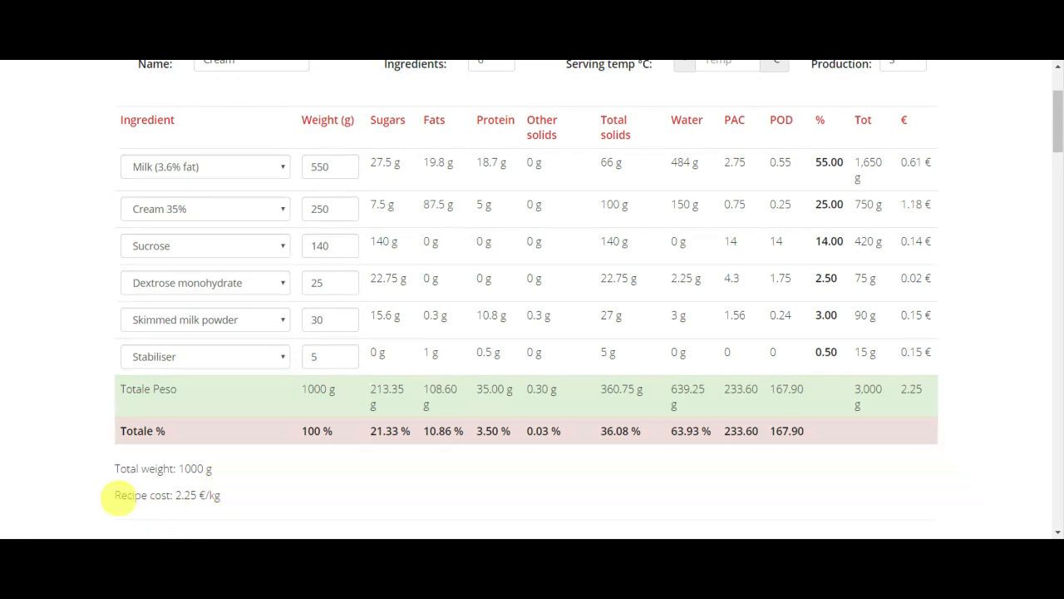
pyautogui.moveTo(242, 503)
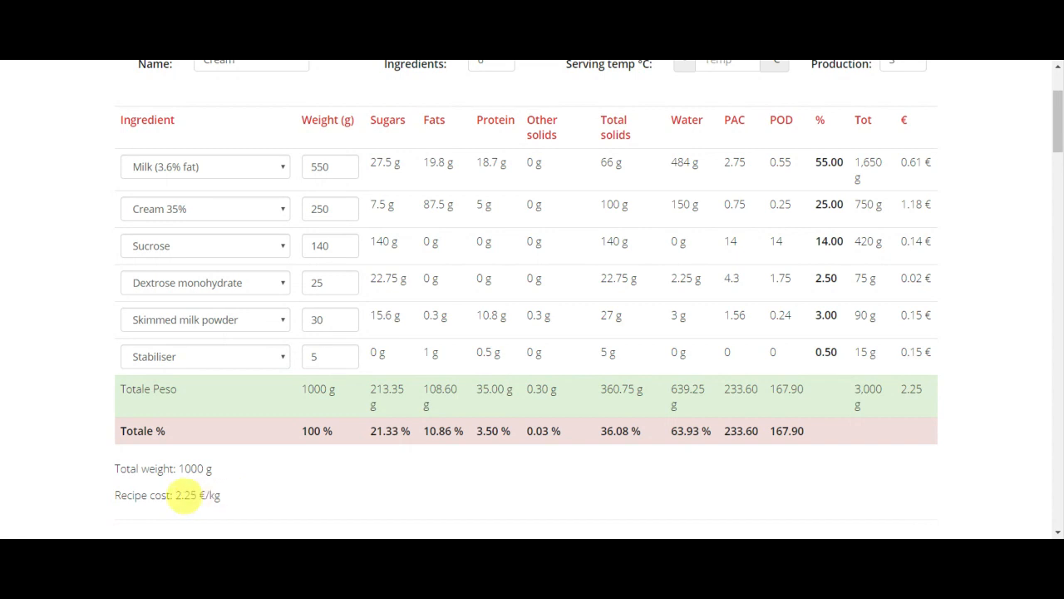
pyautogui.moveTo(256, 497)
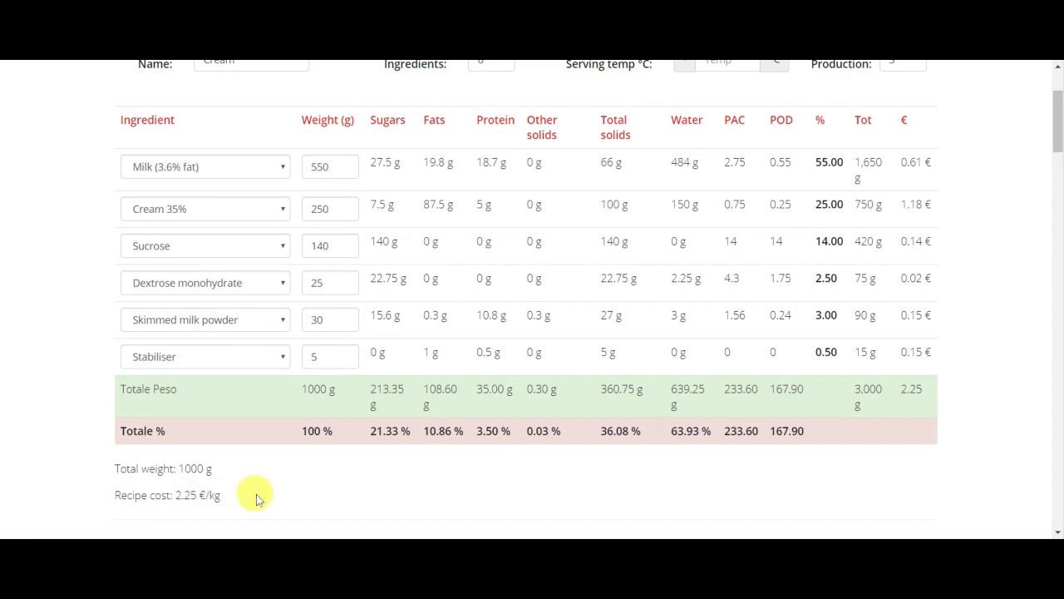